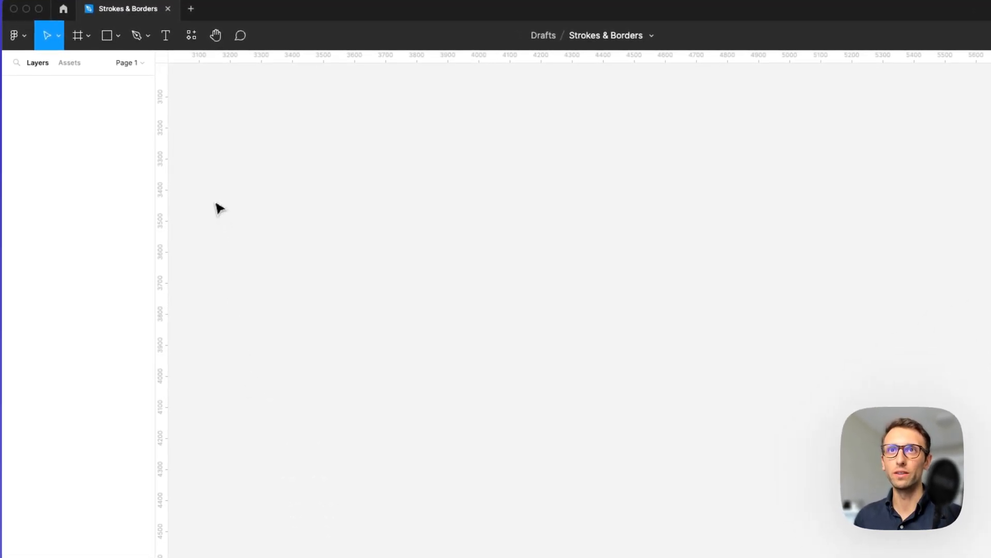
Draw a large grey rectangle on the empty canvas with the Rectangle tool
left_click(107, 35)
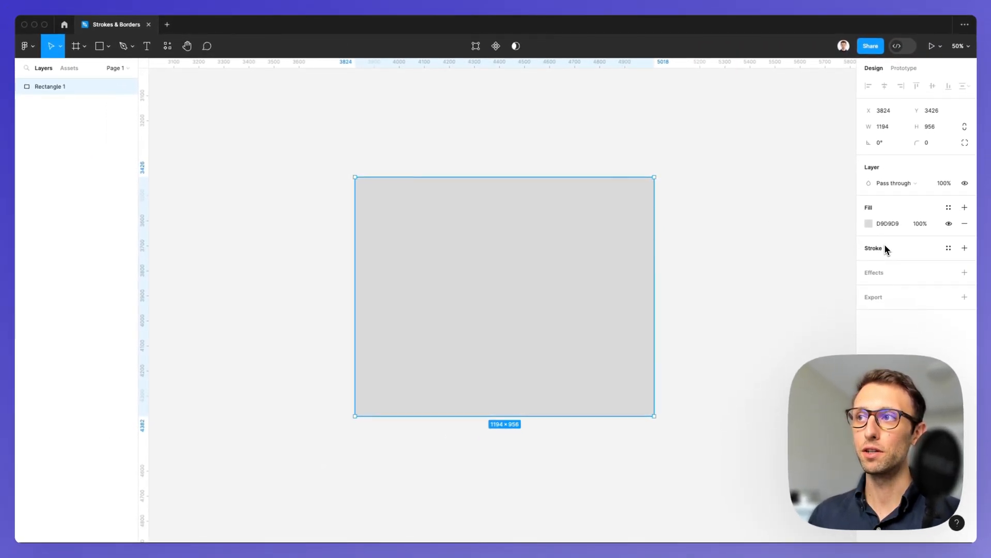
mouse_move(882, 232)
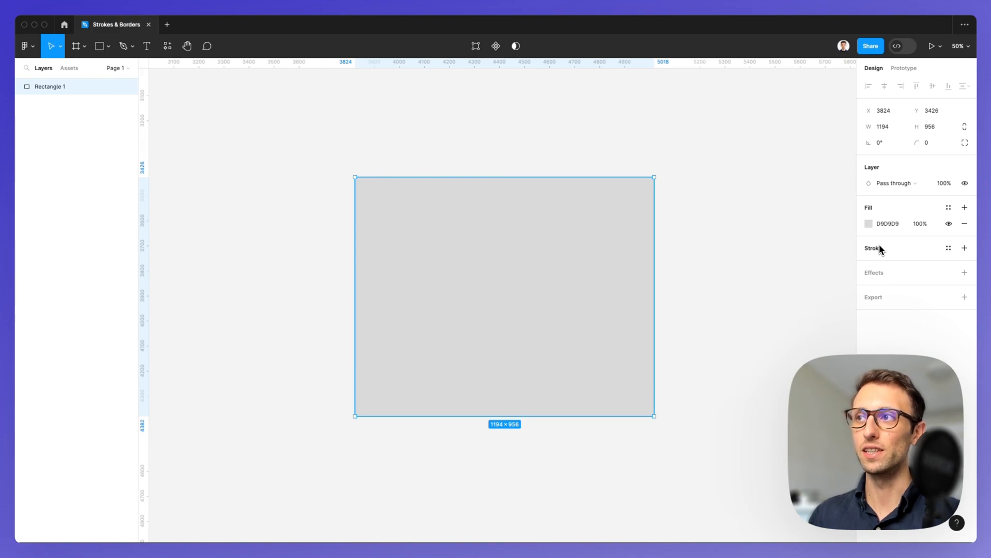
mouse_move(883, 250)
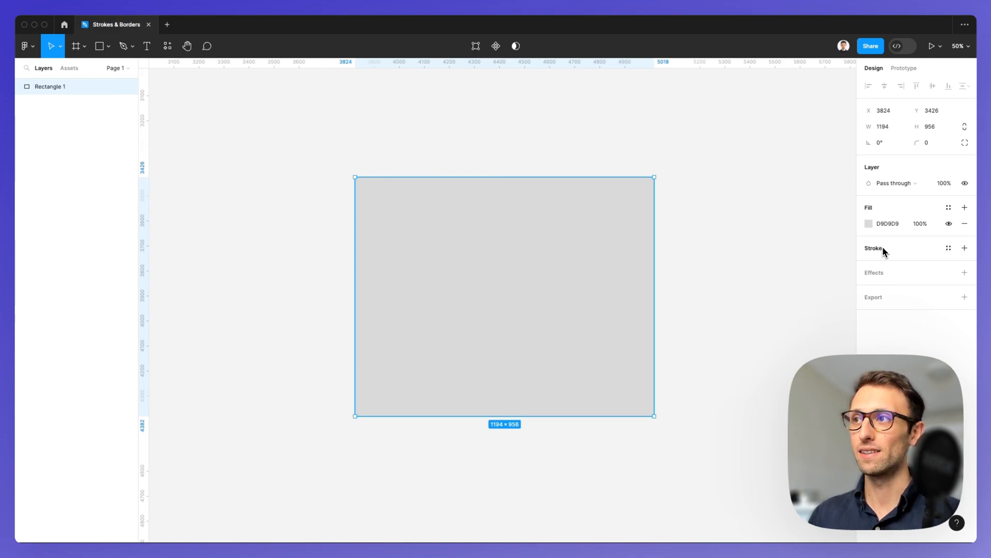
Add a black inside stroke of weight 98 to the grey rectangle
left_click(964, 247)
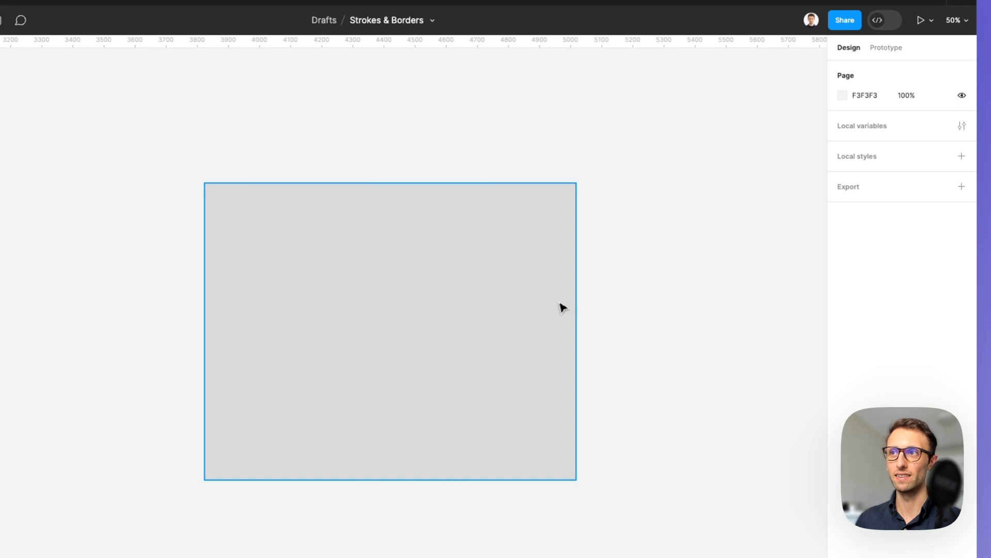
left_click(390, 332)
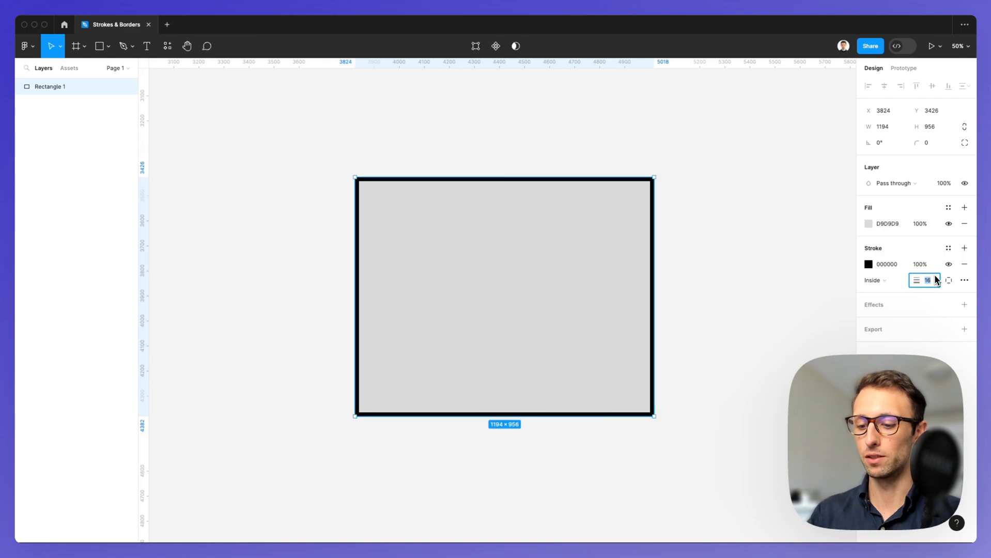
type("30")
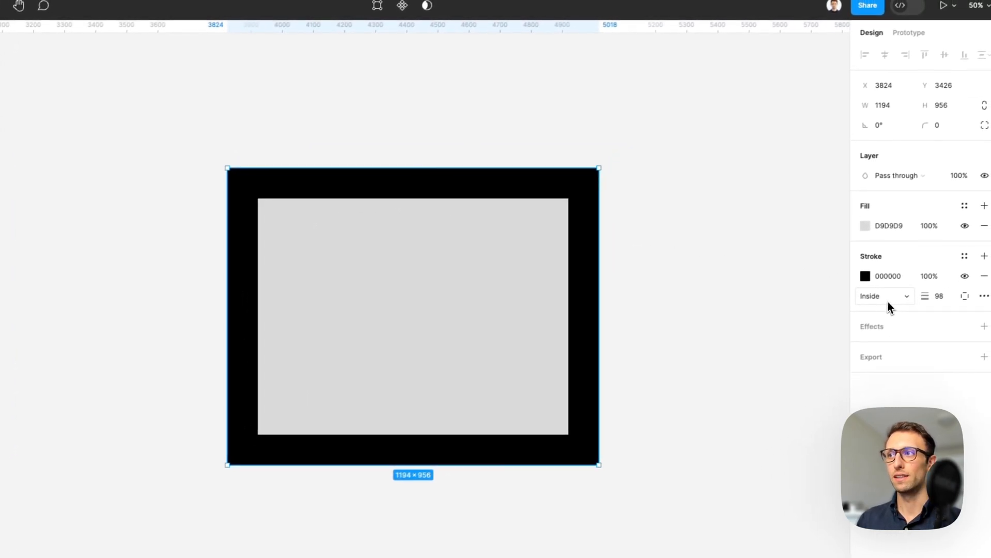
left_click(881, 296)
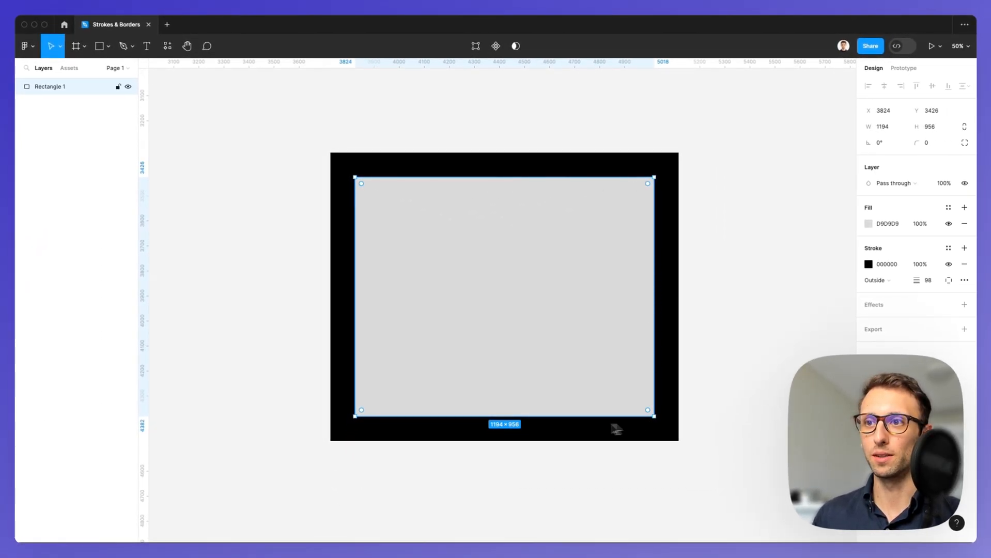
mouse_move(376, 422)
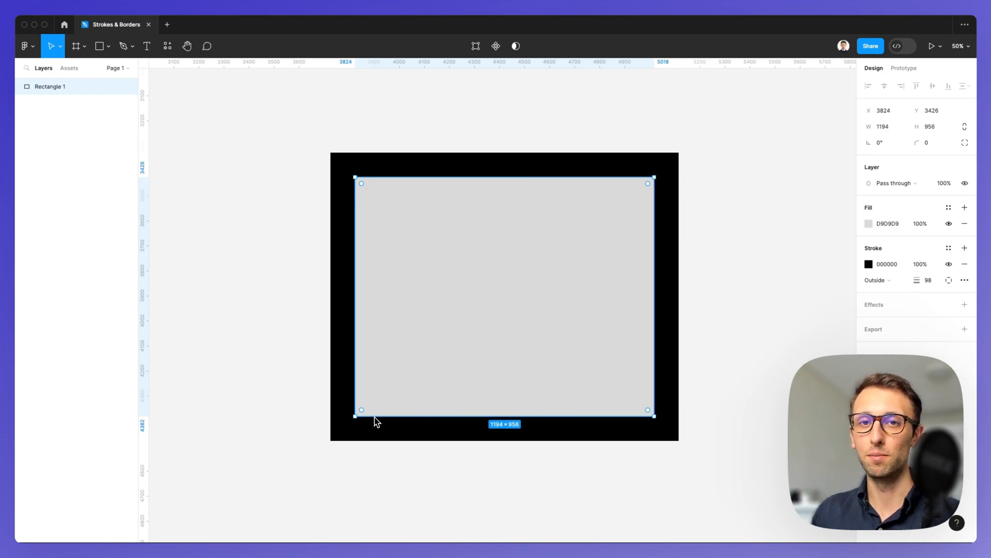
mouse_move(373, 374)
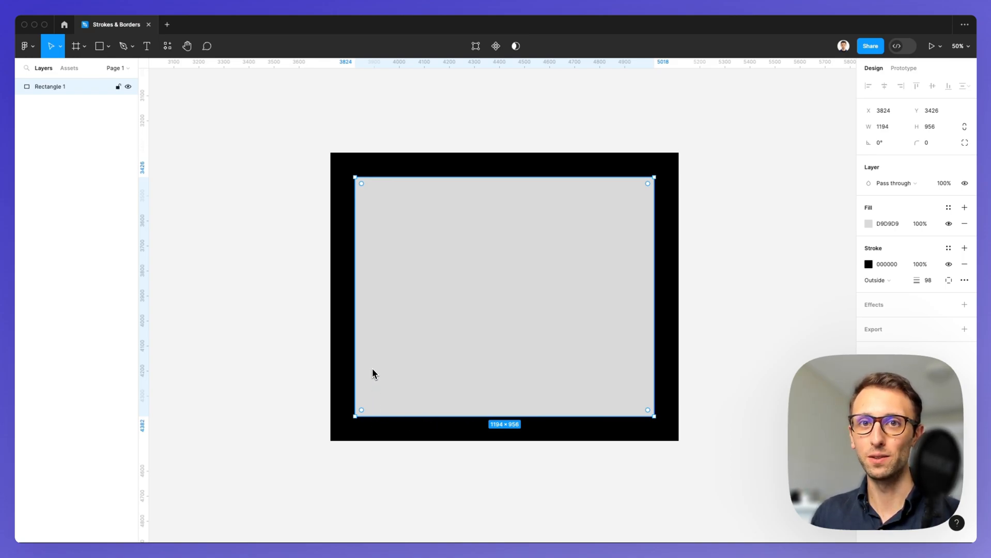
mouse_move(370, 189)
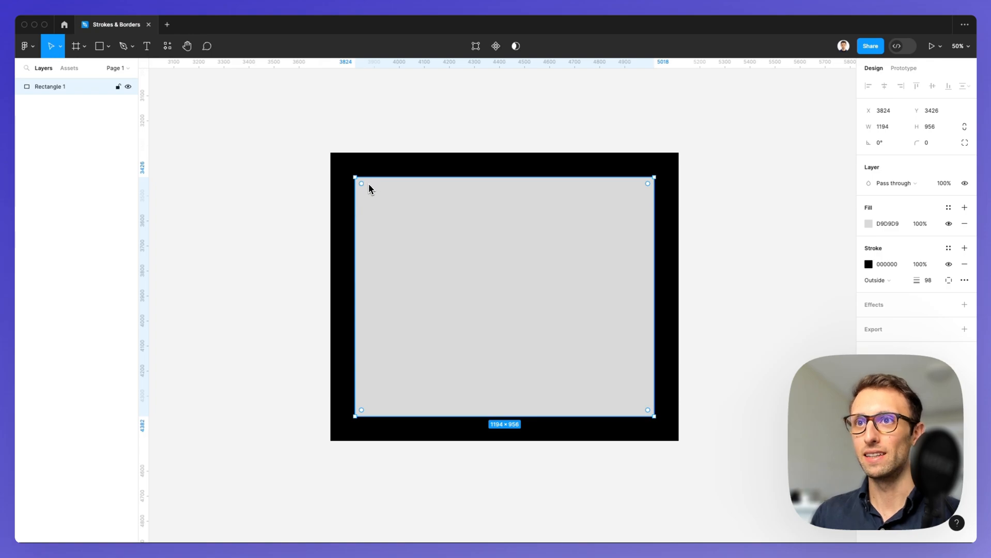
mouse_move(360, 187)
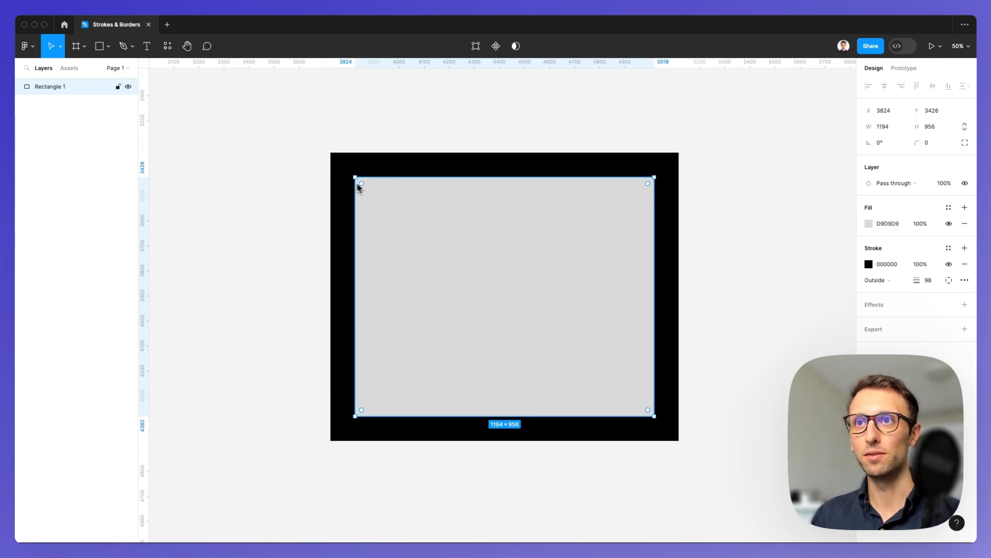
mouse_move(387, 169)
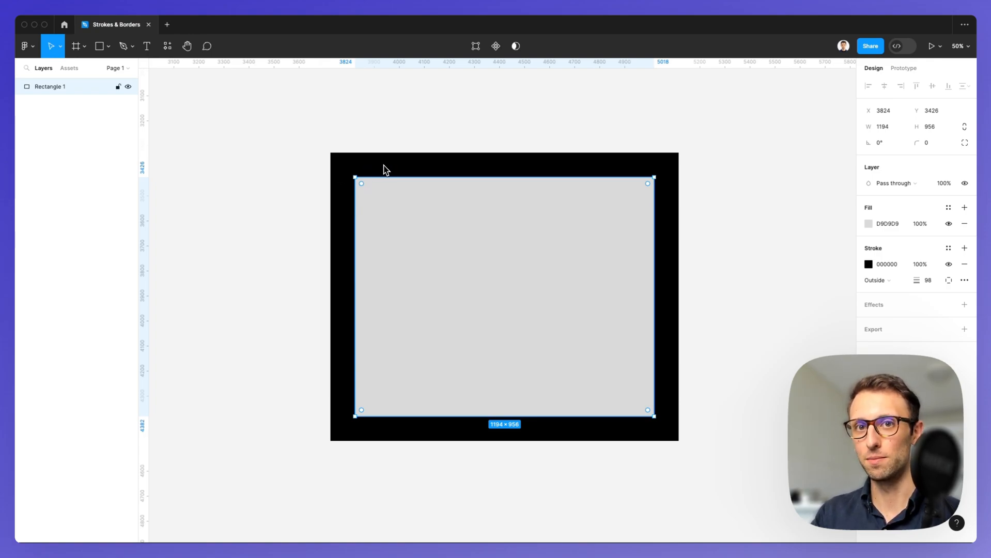
left_click(878, 280)
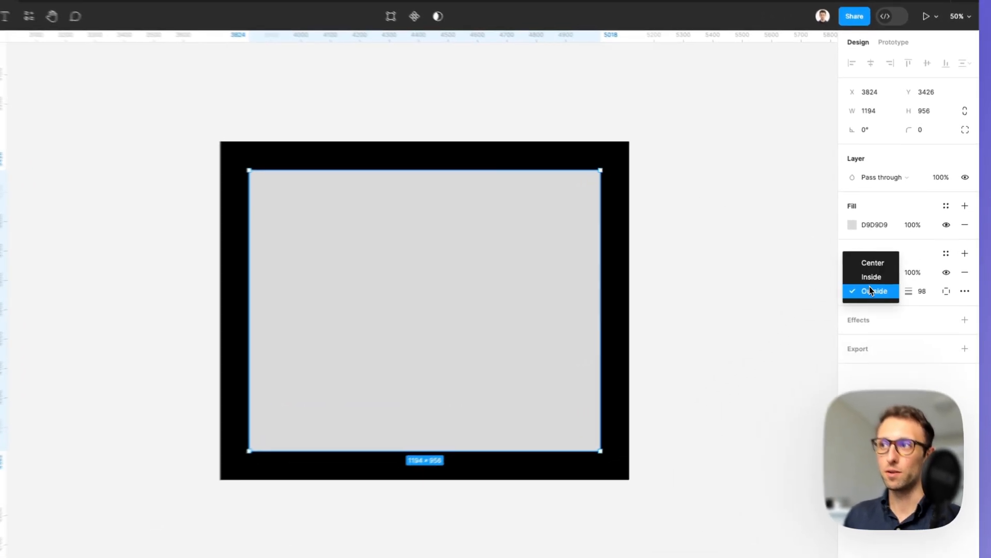
left_click(872, 262)
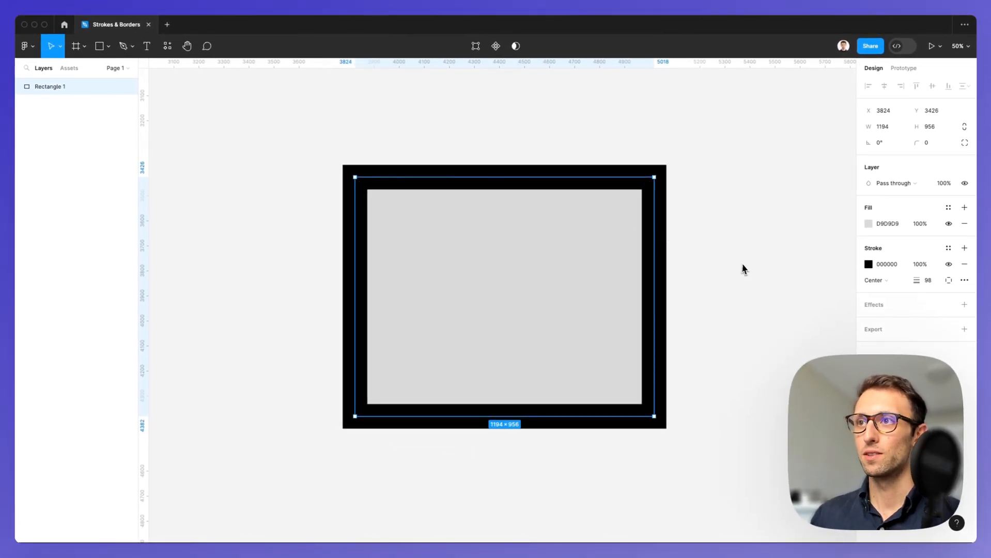
mouse_move(724, 270)
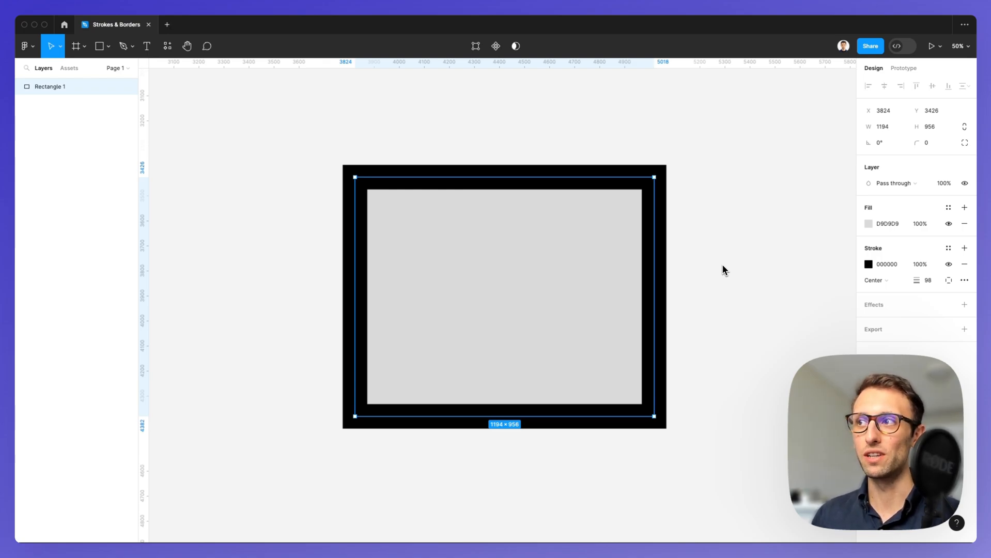
mouse_move(731, 264)
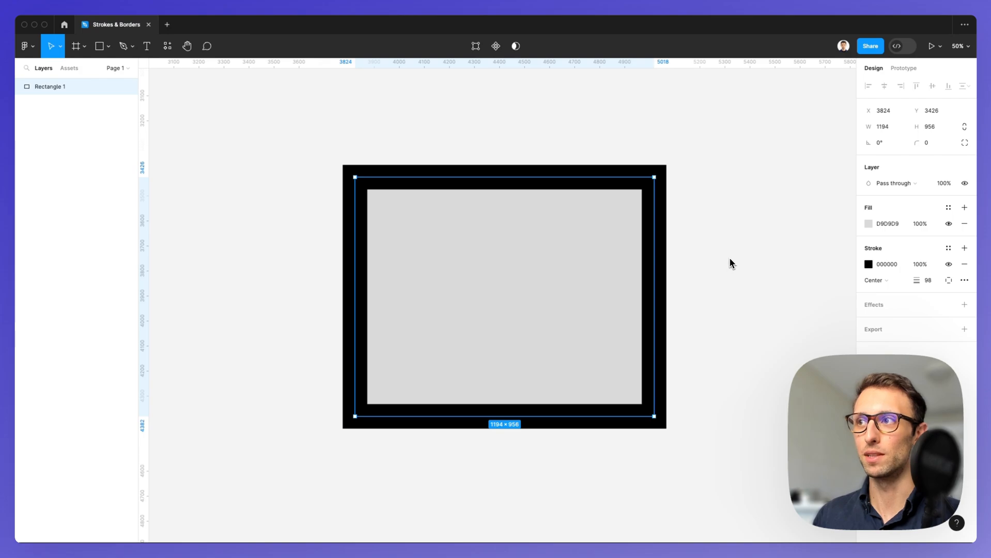
left_click(876, 280)
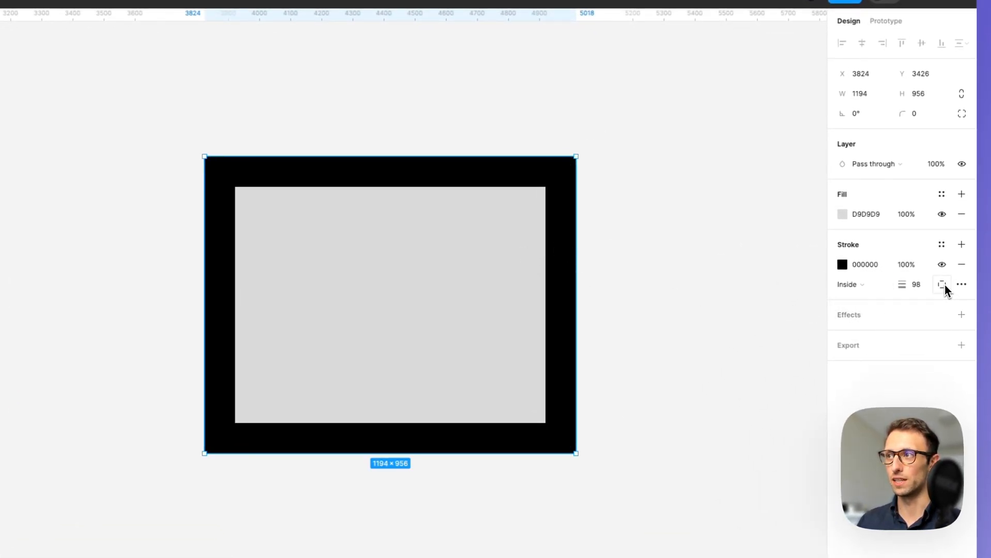
mouse_move(942, 284)
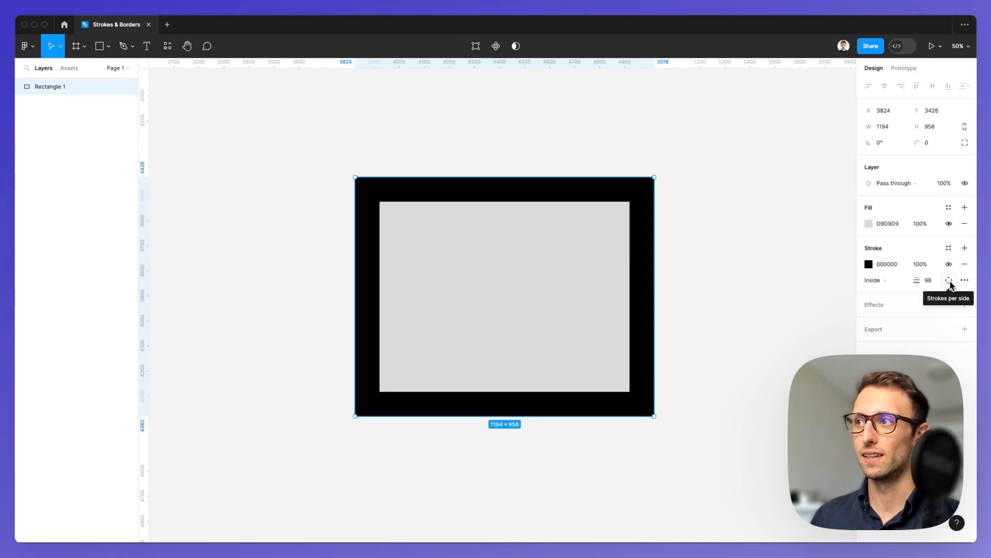
Use custom per-side stroke widths: left 60, top 250, right 98, bottom 0
left_click(949, 280)
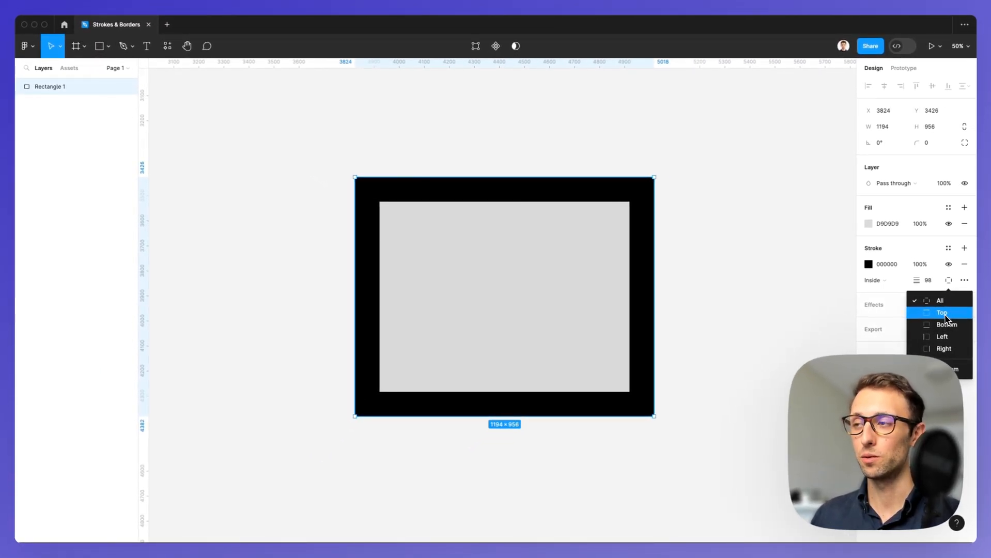
left_click(941, 313)
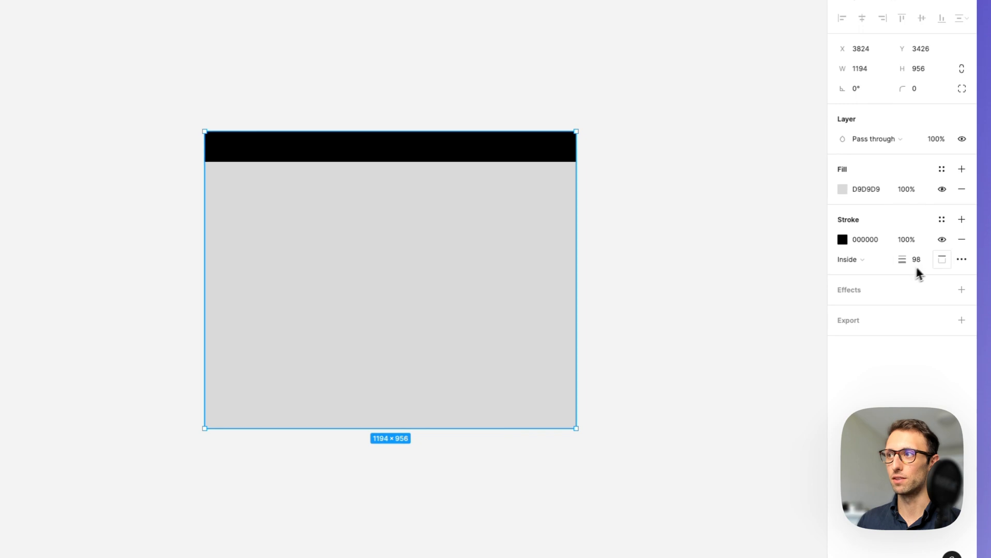
left_click(940, 259)
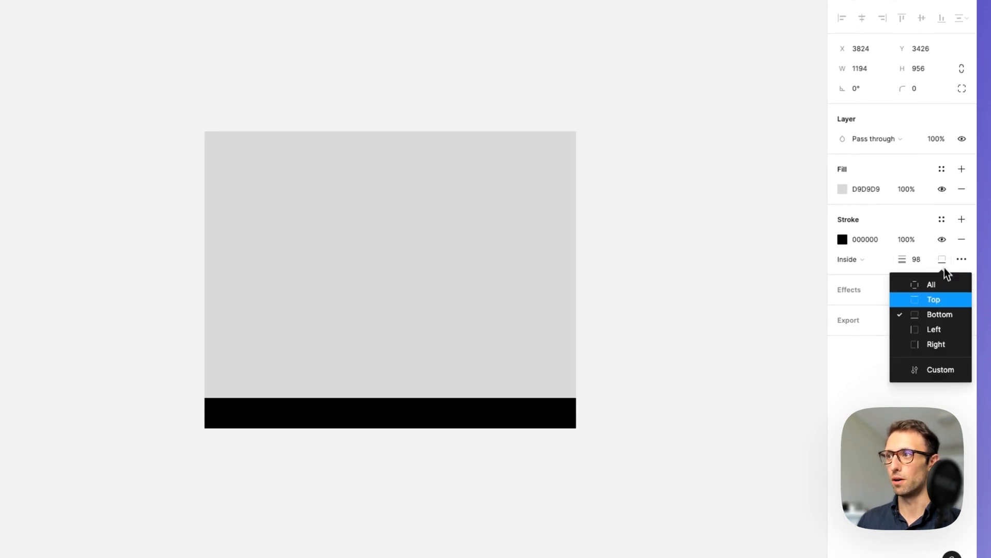
left_click(936, 345)
type("40")
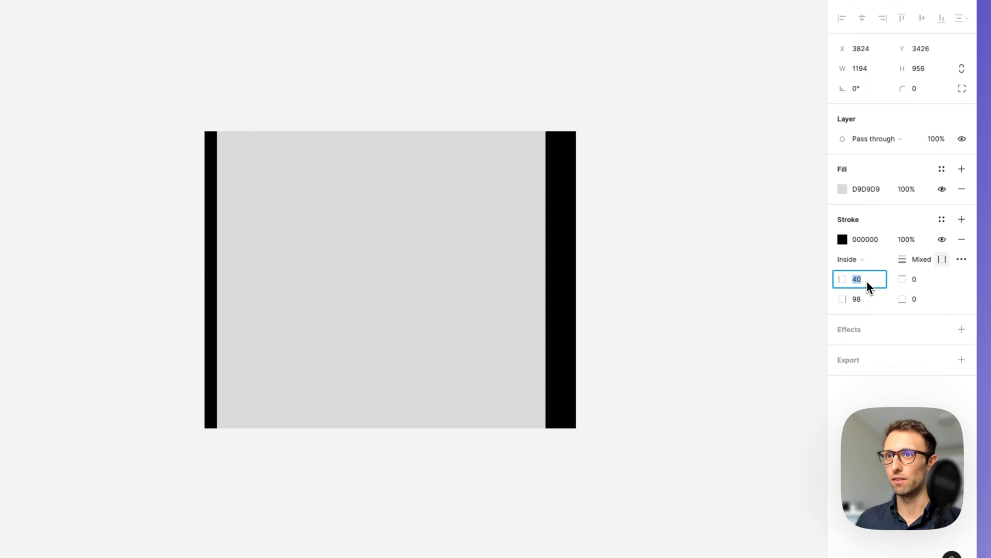
type("60")
left_click(920, 279)
type("50")
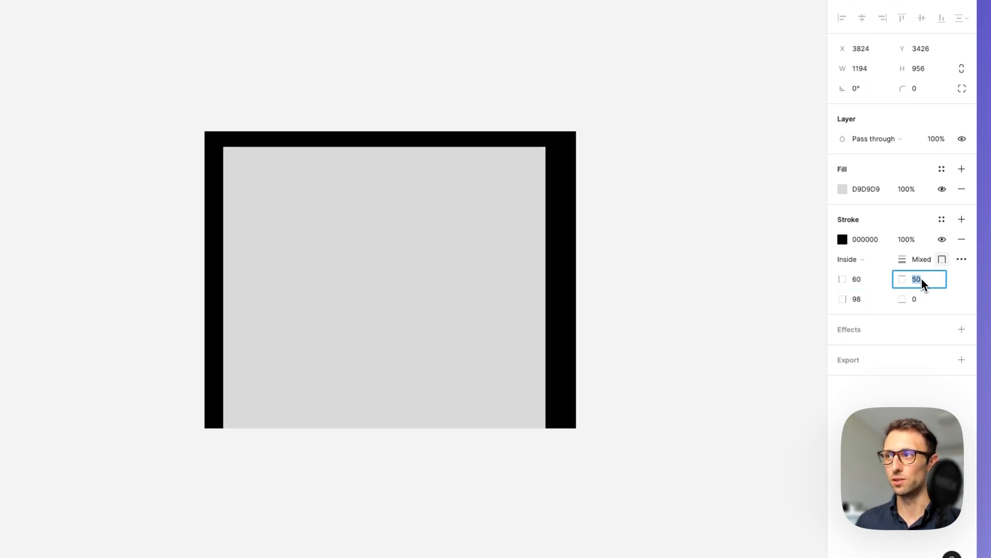
type("90")
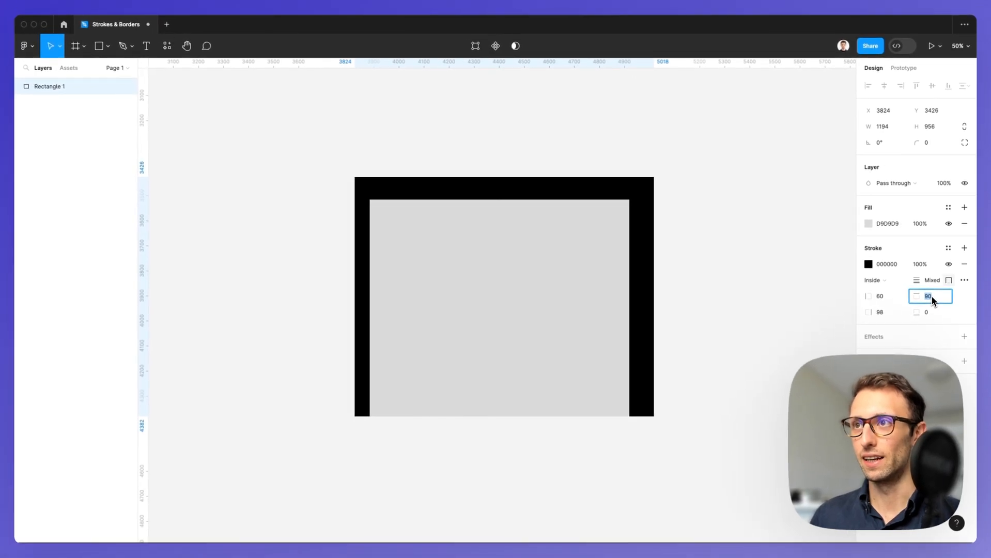
type("250")
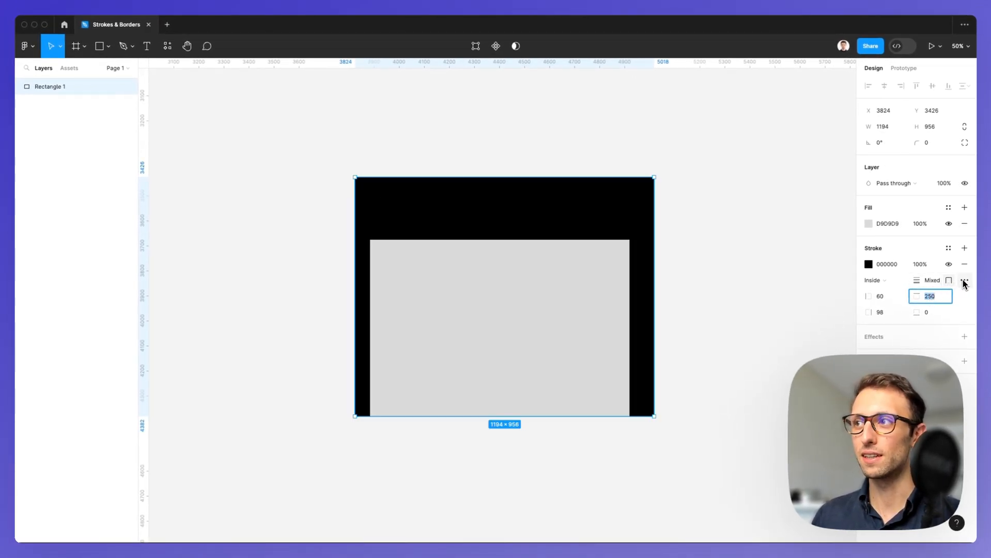
mouse_move(963, 280)
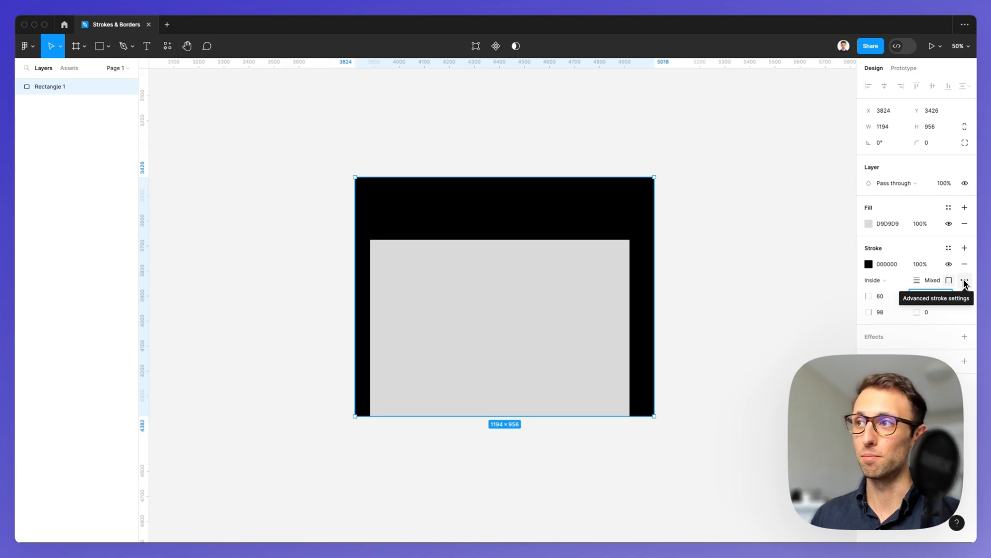
Change the stroke style from solid to Dash in Advanced stroke settings
left_click(964, 280)
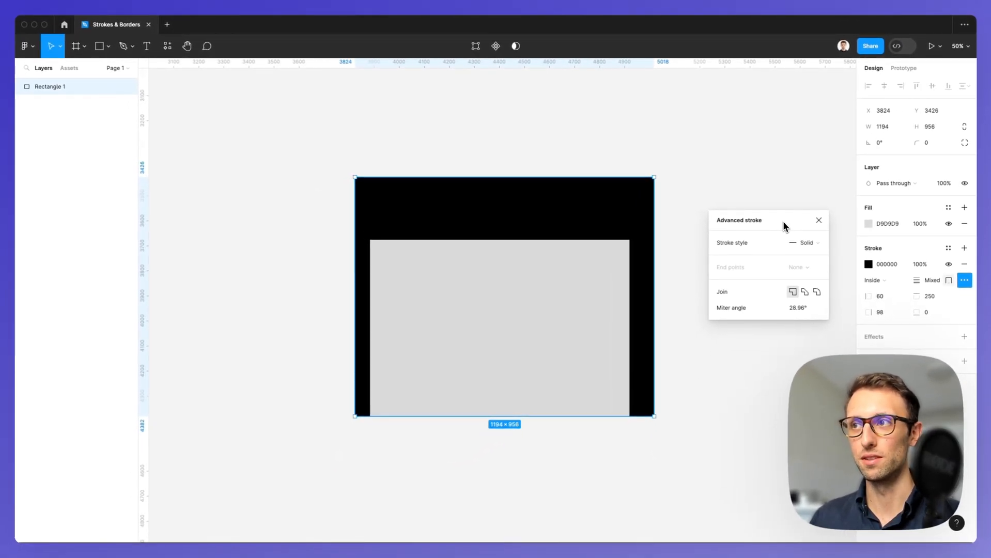
left_click(804, 243)
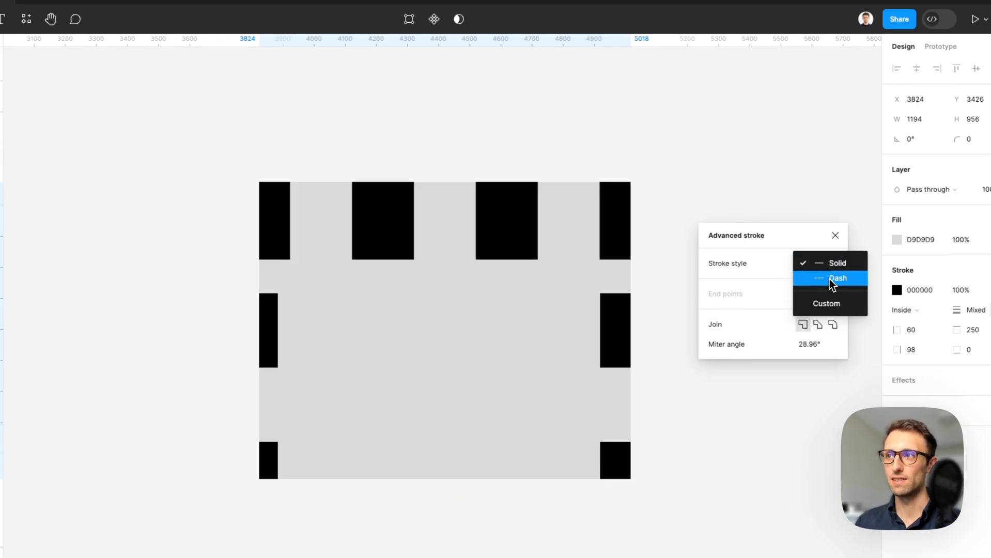
left_click(838, 263)
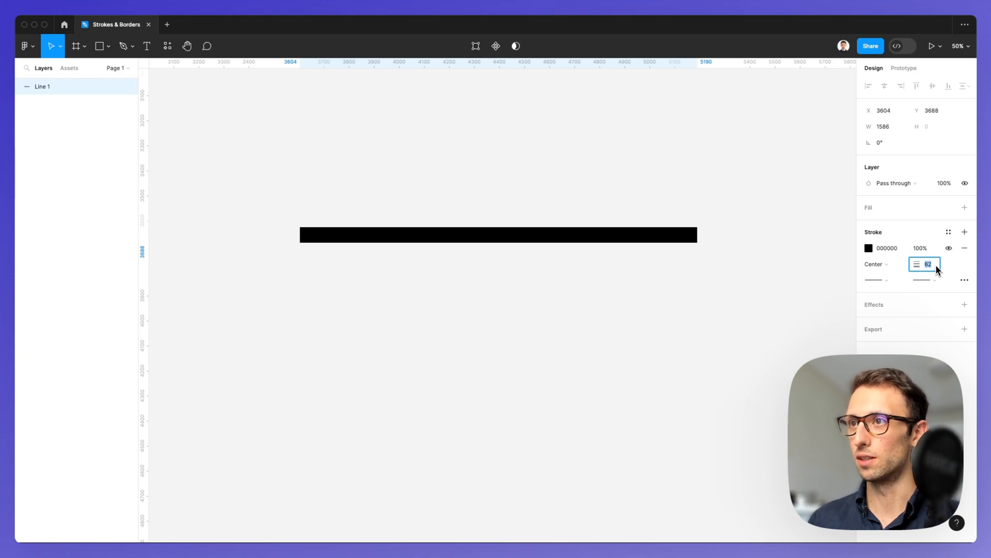
Set the line's dash and gap lengths to 24 and its stroke weight to 24
left_click(964, 279)
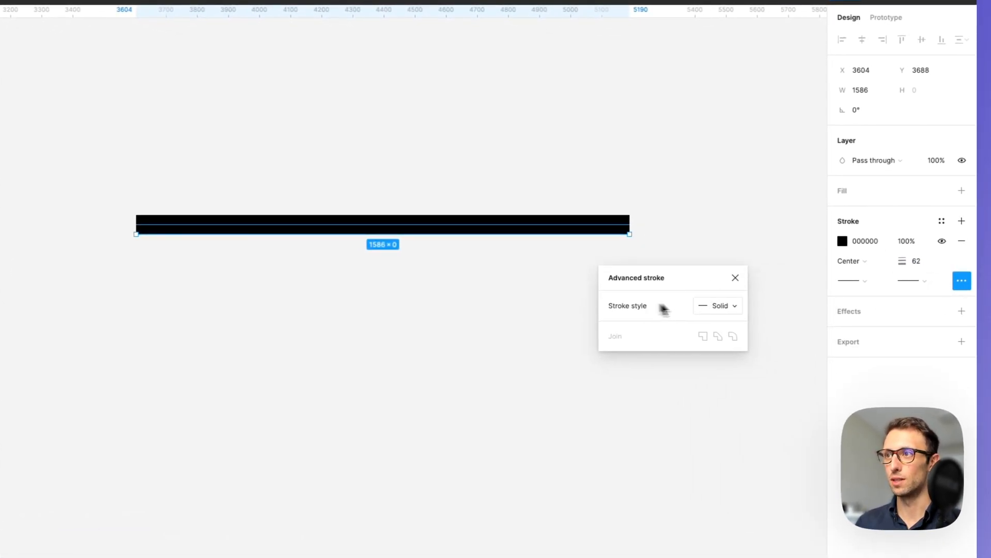
left_click(717, 306)
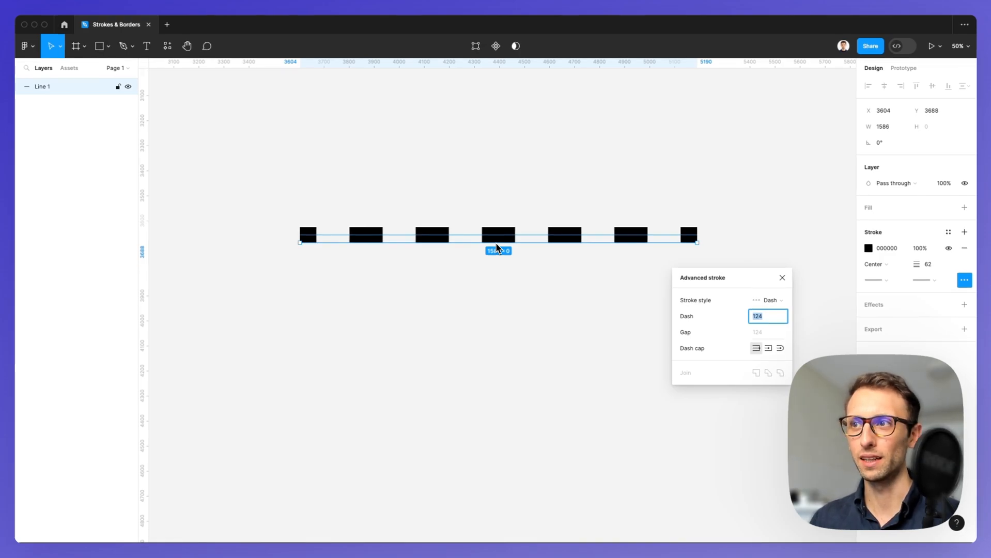
mouse_move(772, 323)
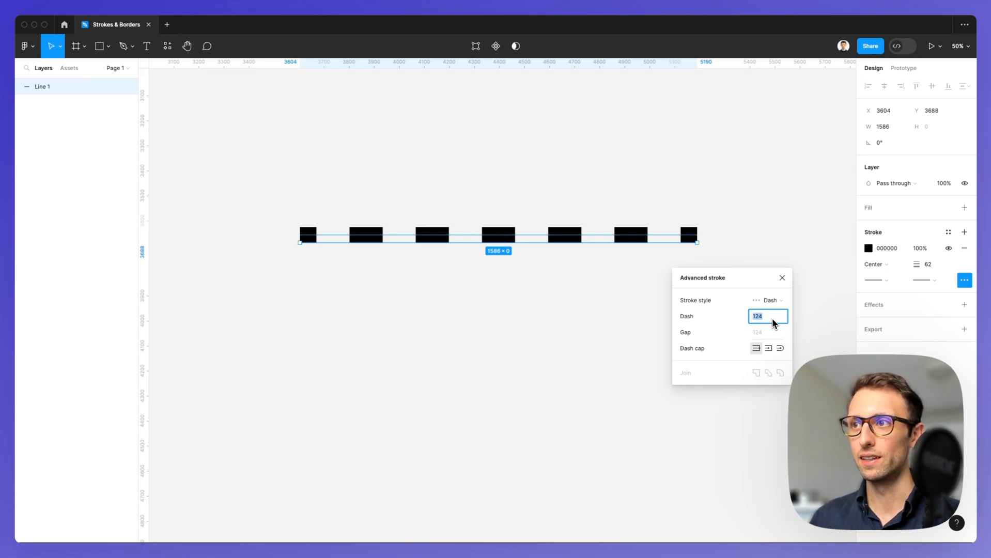
mouse_move(756, 329)
type("84")
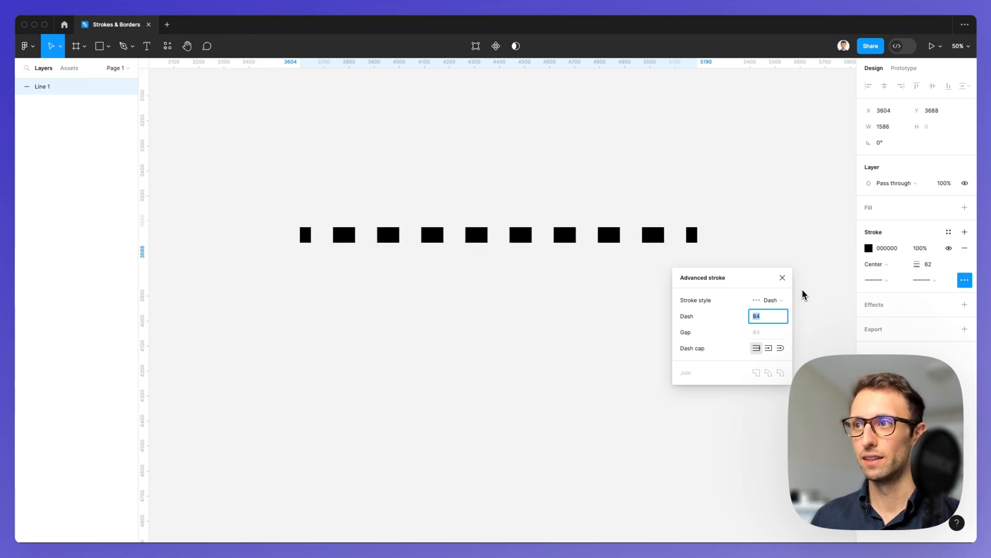
type("24")
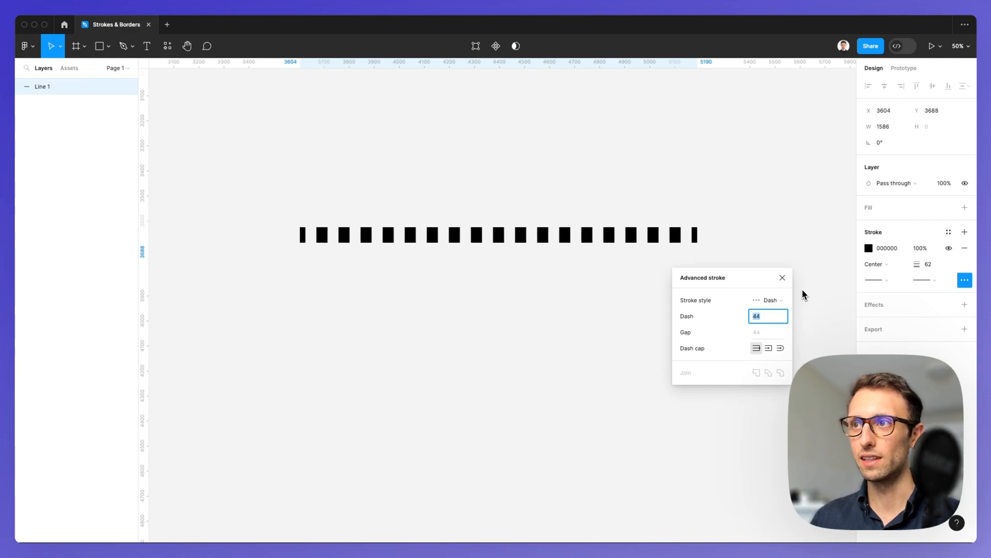
type("24")
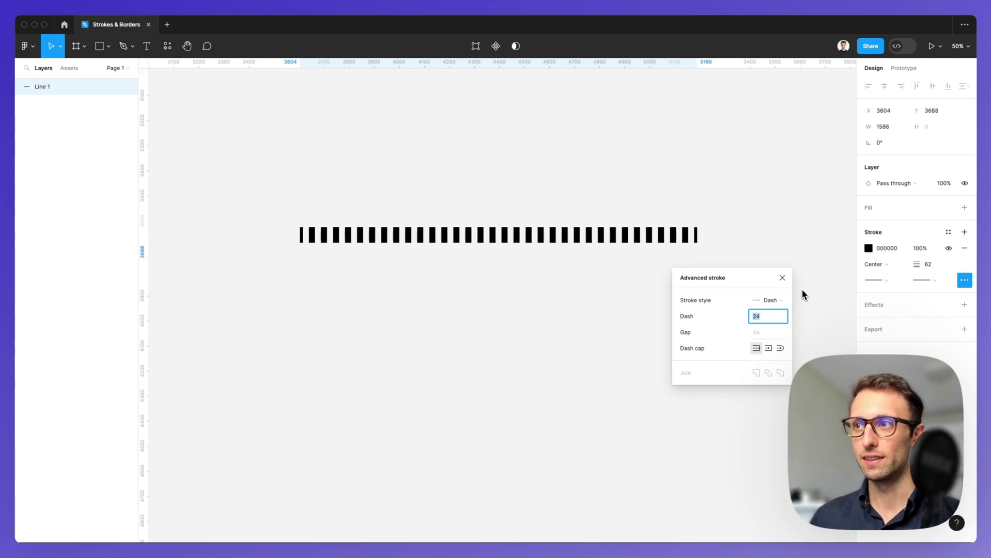
left_click(497, 235)
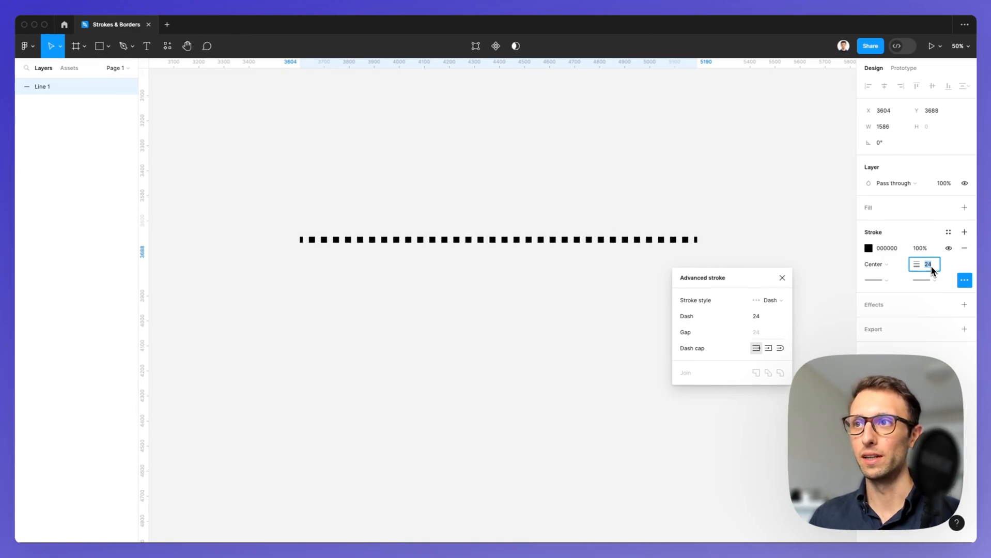
left_click(475, 238)
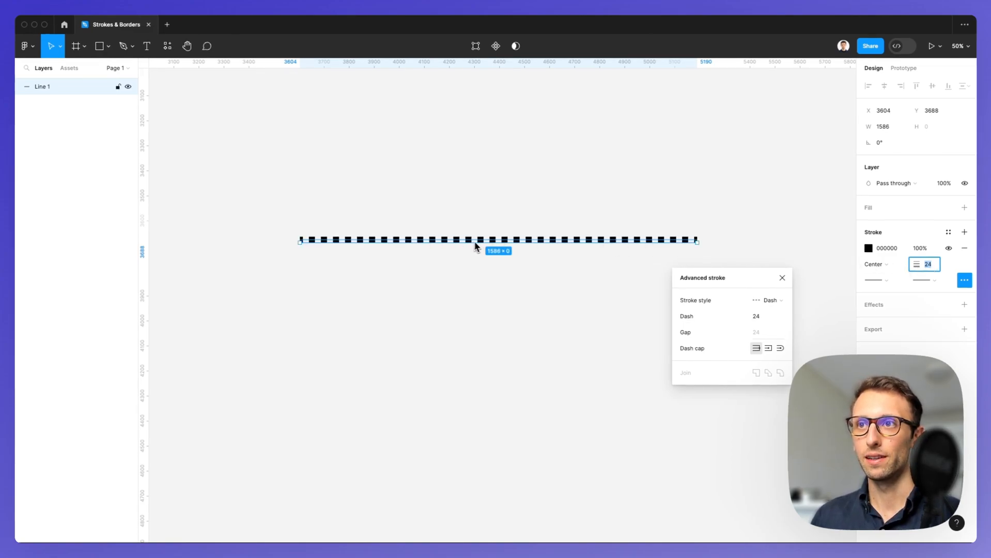
mouse_move(586, 255)
type("194")
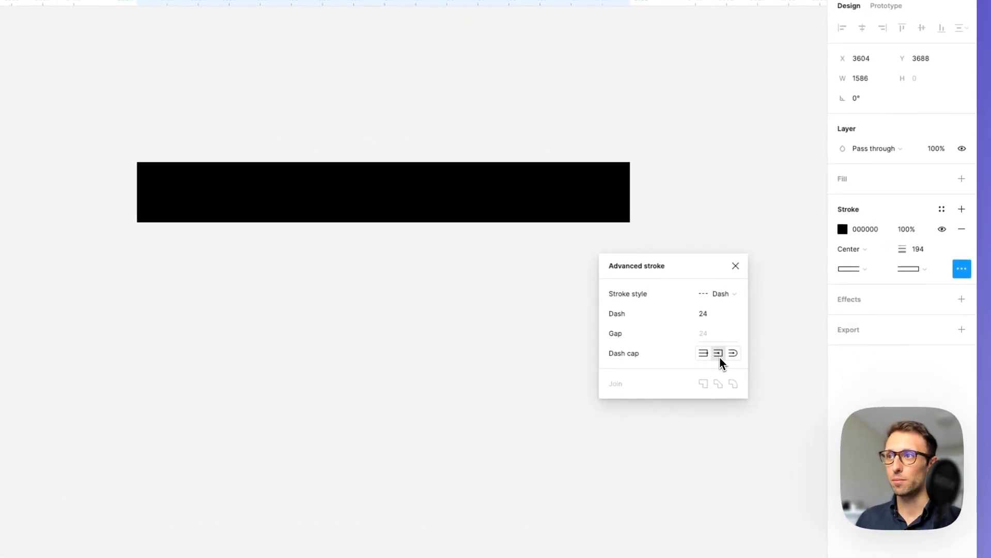
Re-apply Dash with 388-long dashes, trying the Round cap before settling on None
left_click(720, 294)
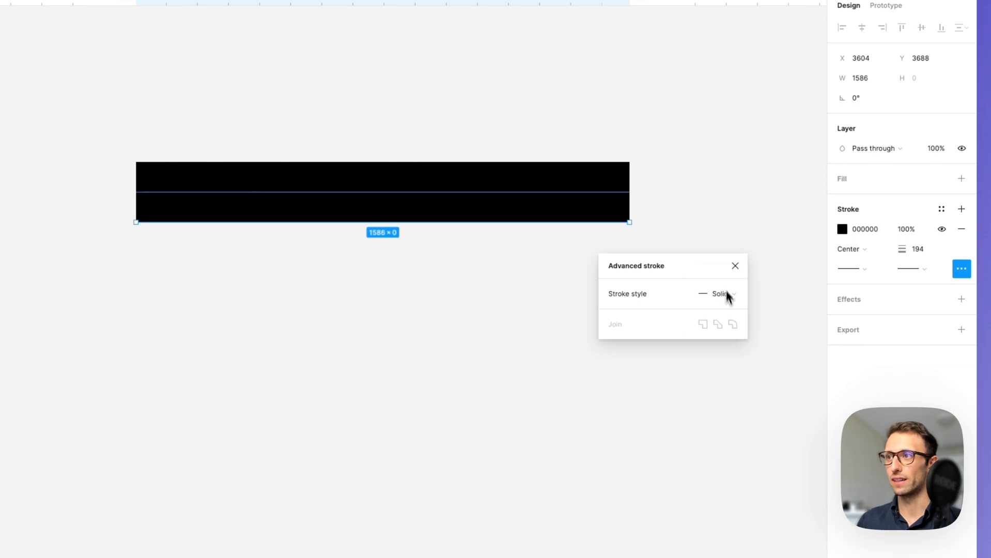
left_click(719, 294)
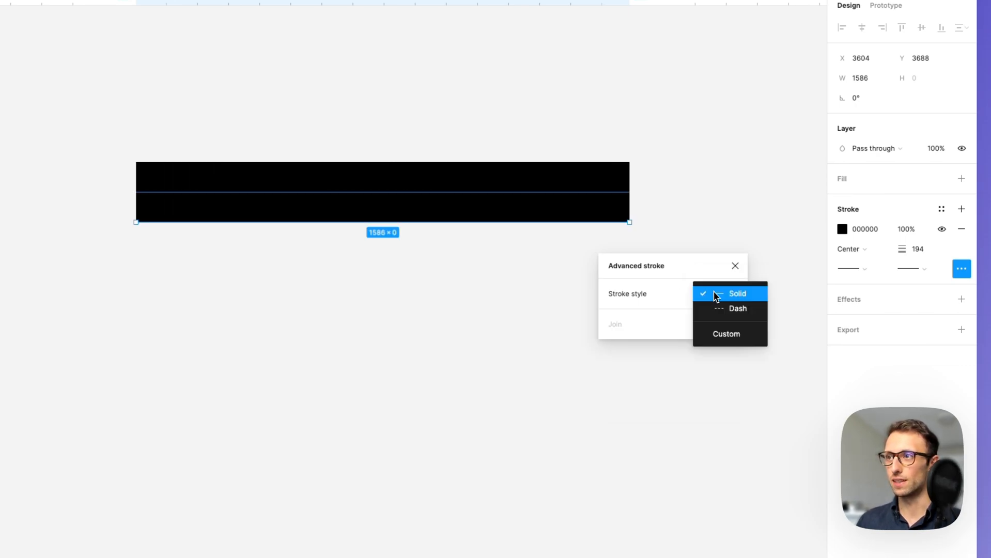
left_click(737, 309)
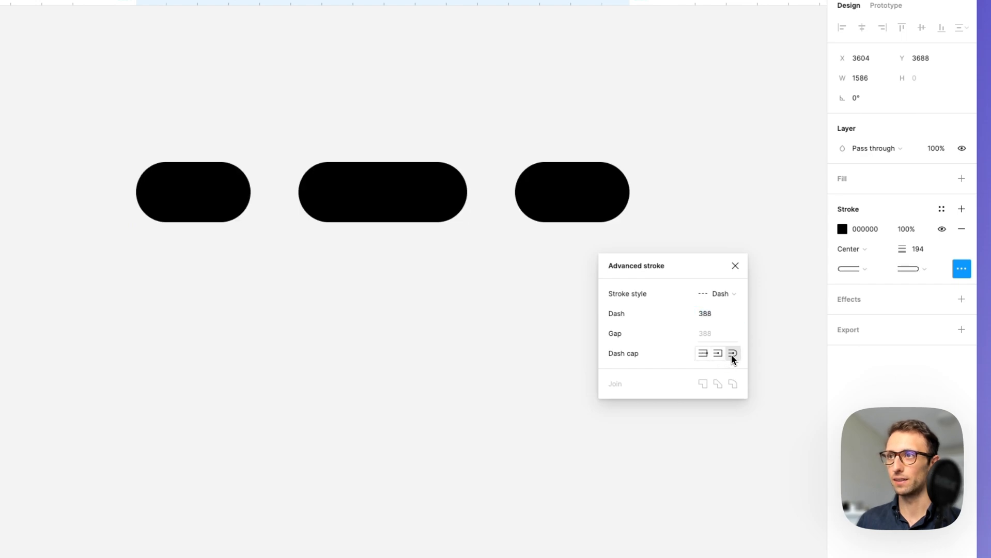
left_click(732, 352)
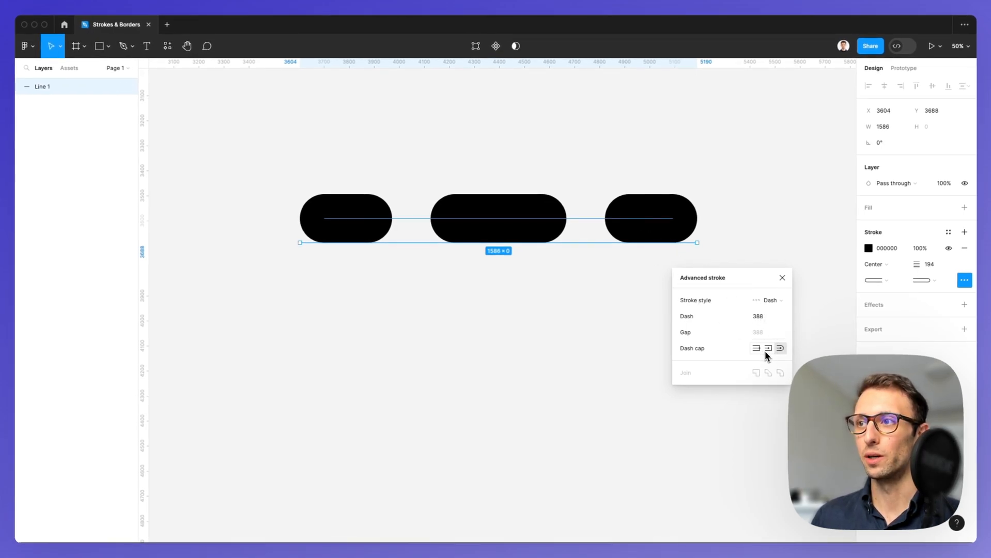
mouse_move(770, 356)
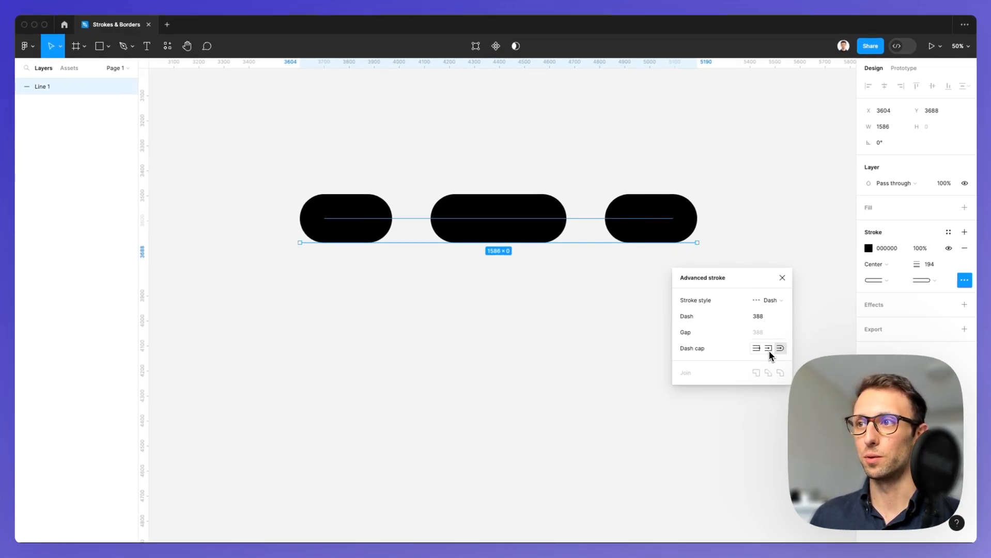
mouse_move(756, 349)
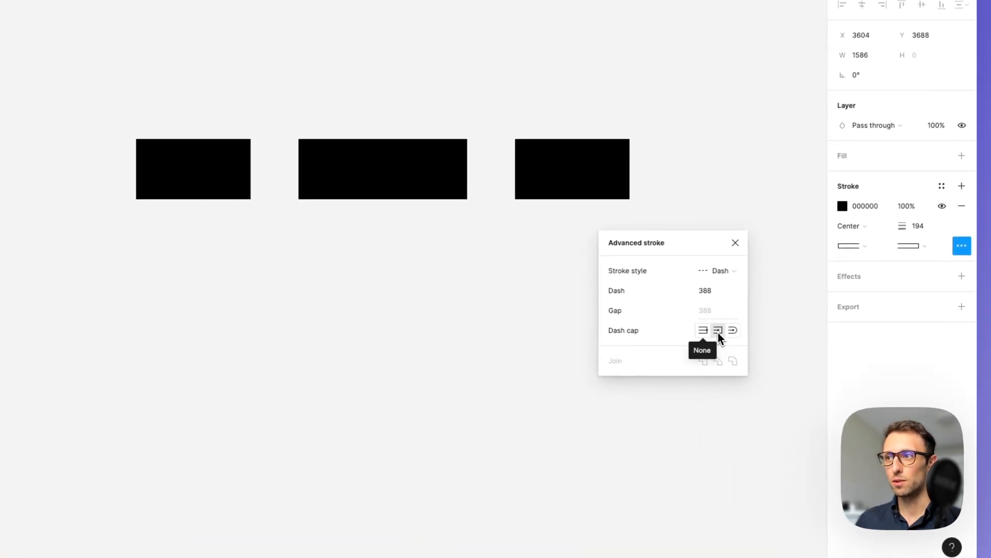
left_click(701, 329)
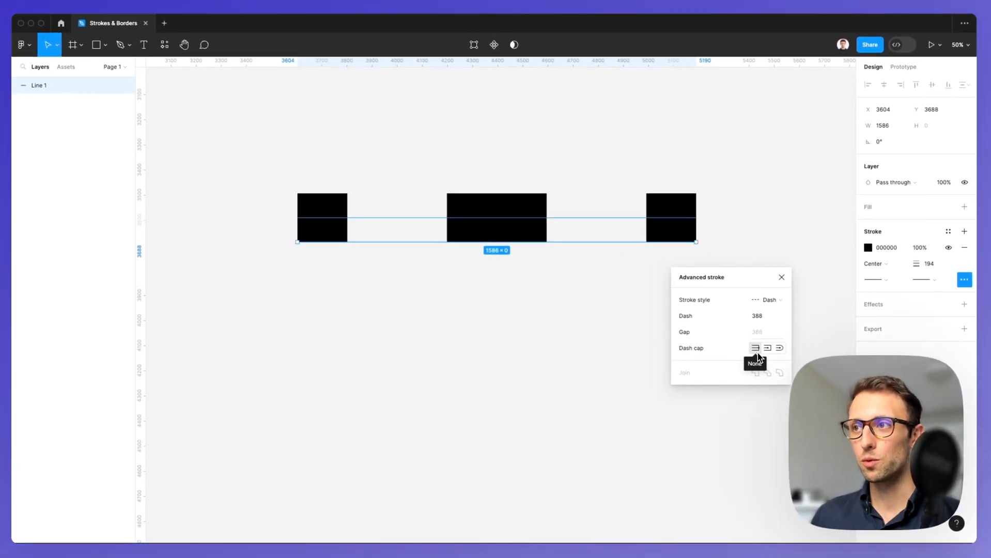
mouse_move(767, 348)
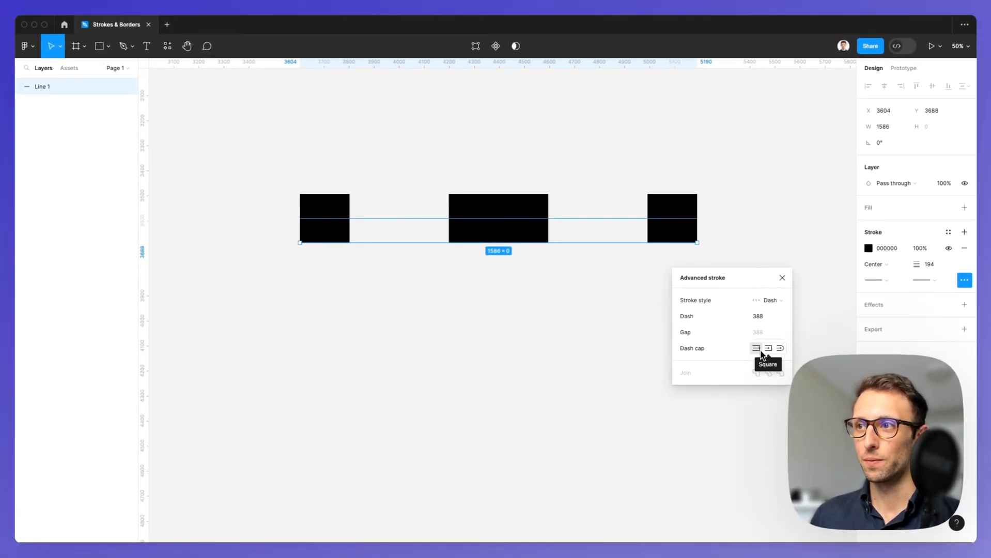
mouse_move(755, 349)
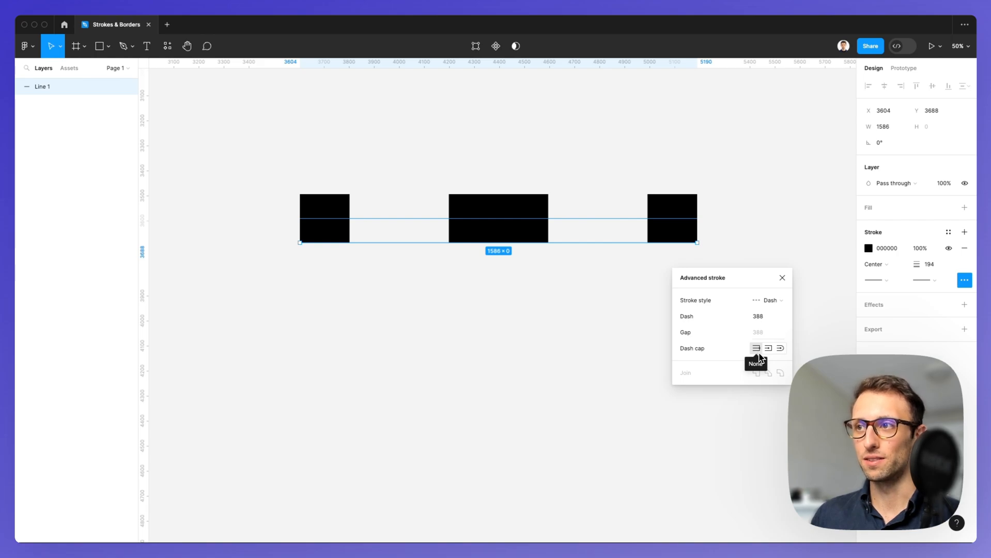
mouse_move(761, 357)
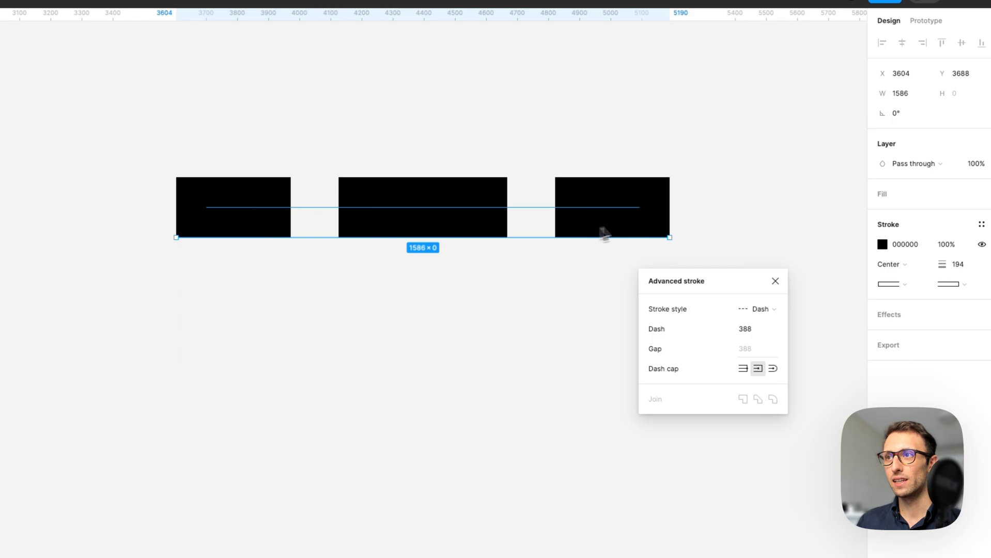
Switch the line's dash cap to Square
left_click(742, 368)
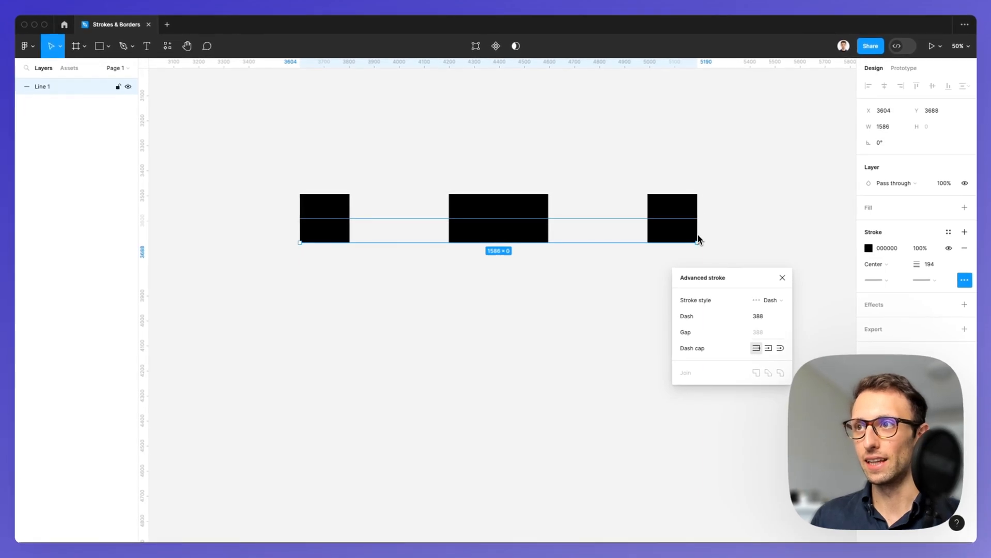
mouse_move(697, 221)
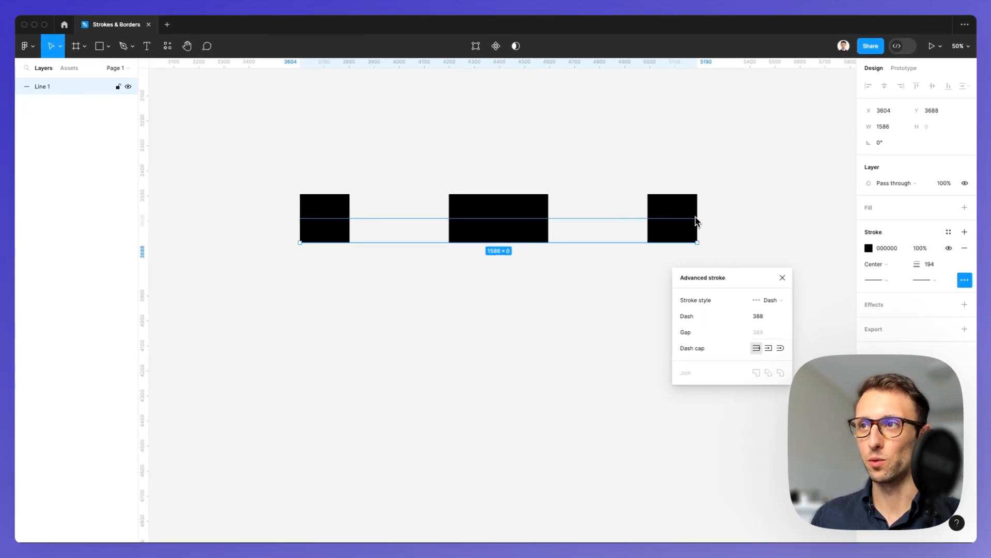
mouse_move(545, 201)
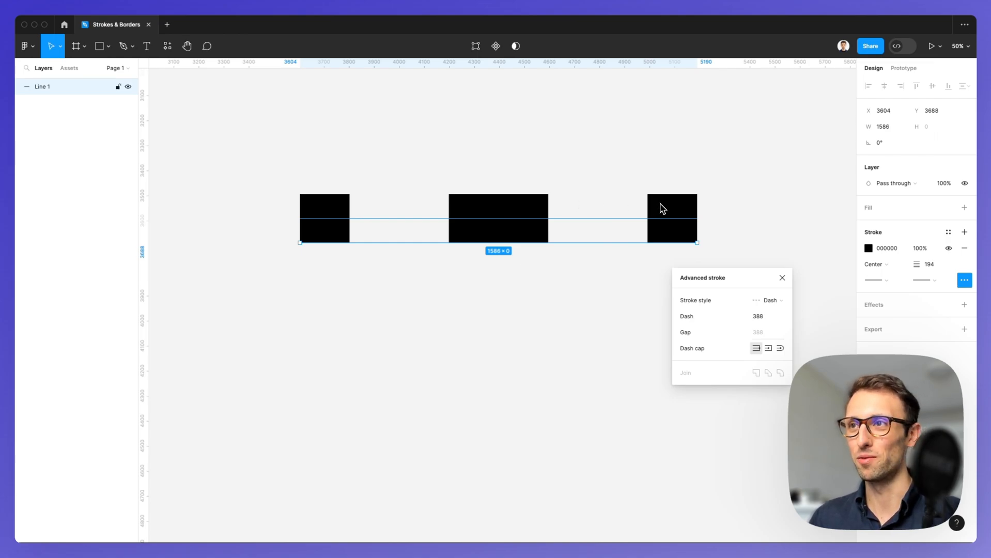
mouse_move(698, 226)
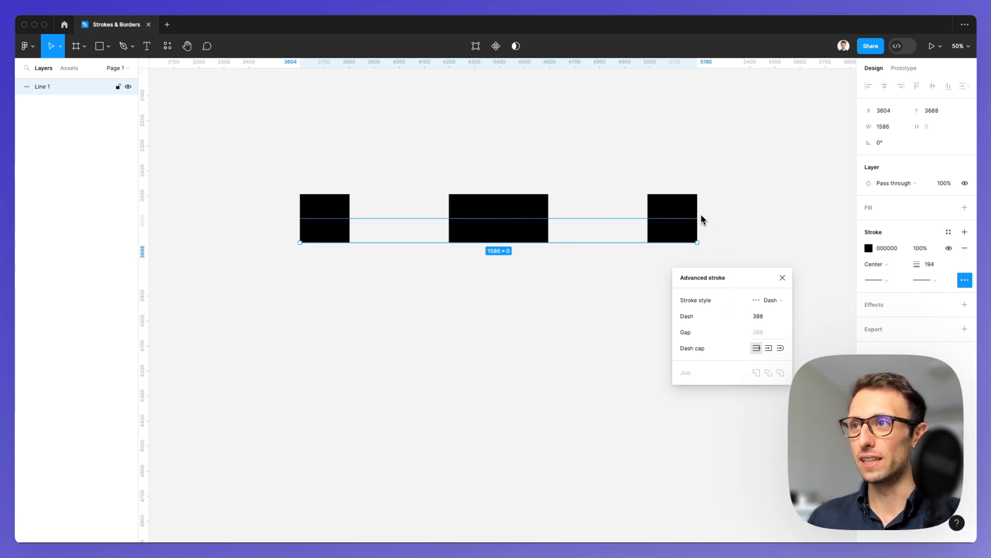
mouse_move(697, 215)
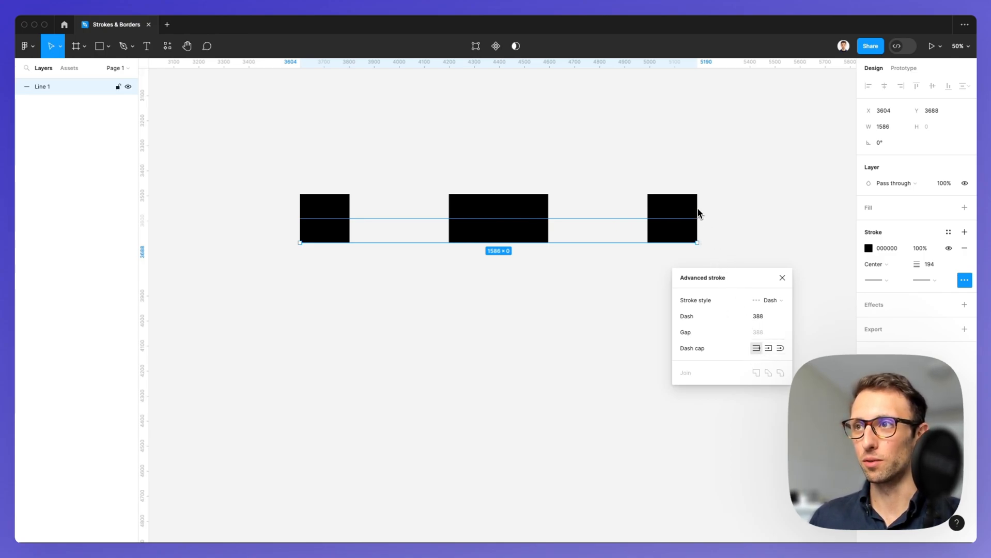
mouse_move(695, 217)
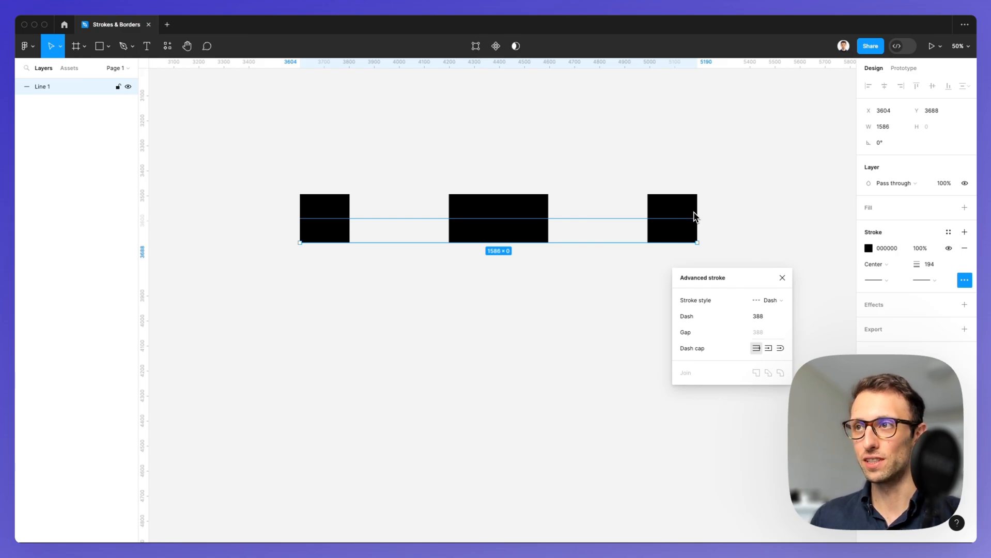
mouse_move(706, 209)
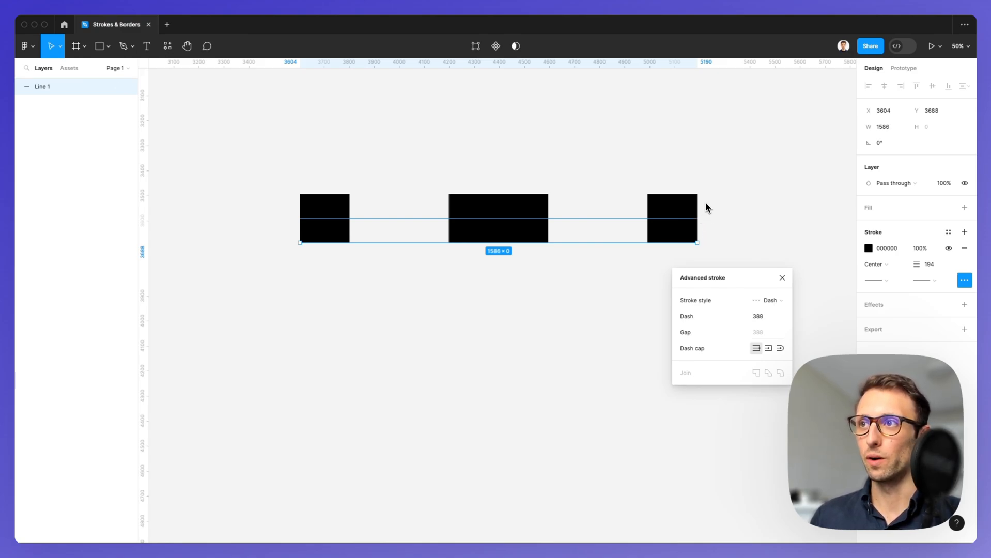
mouse_move(711, 227)
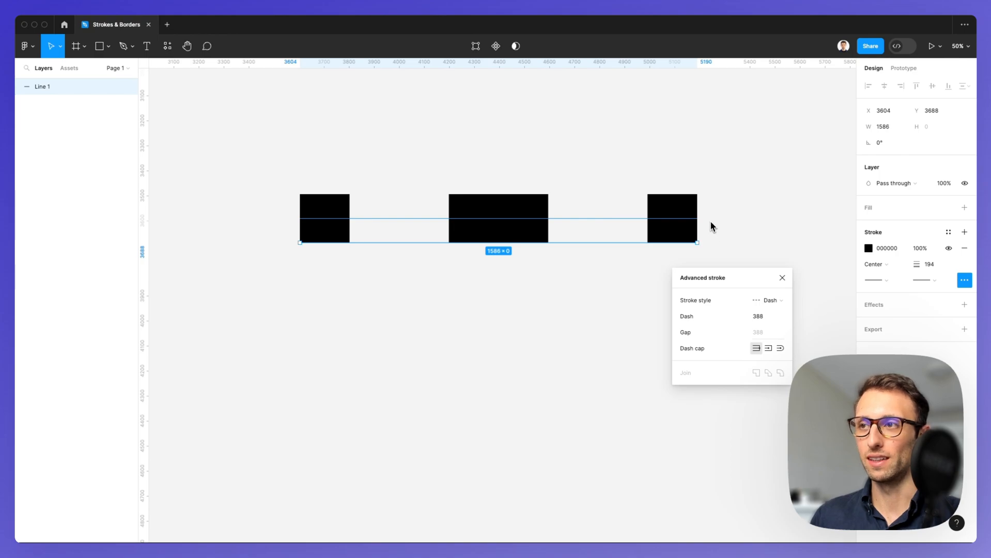
mouse_move(767, 348)
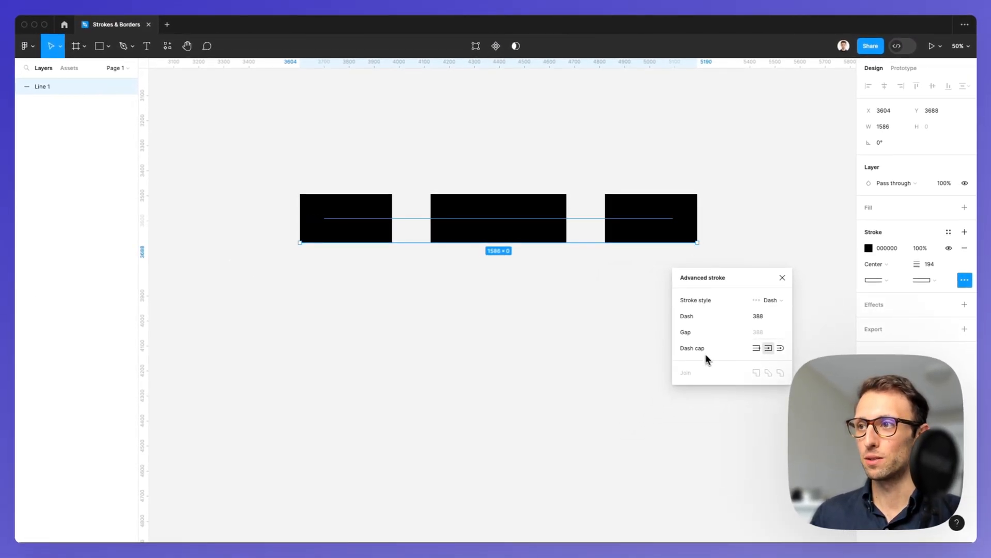
mouse_move(779, 348)
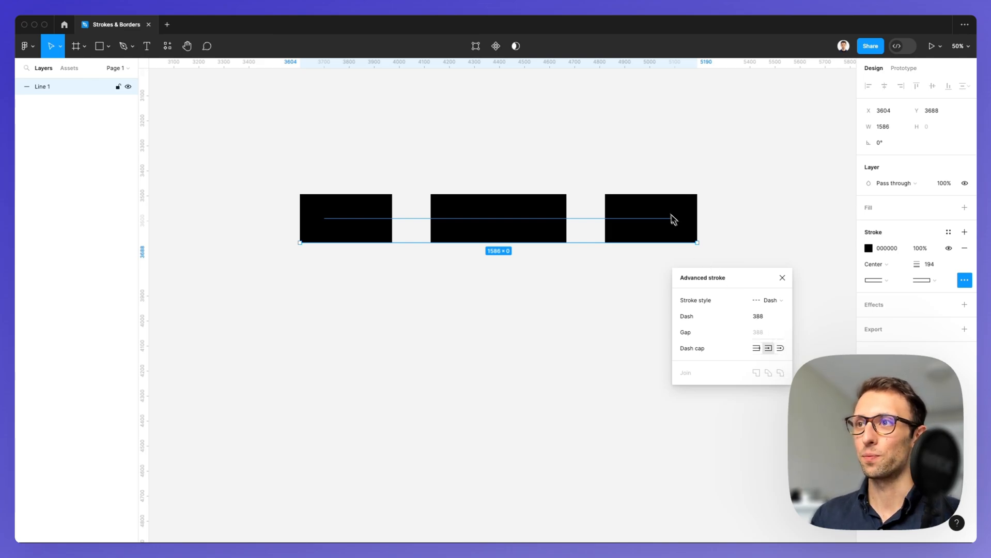
mouse_move(677, 224)
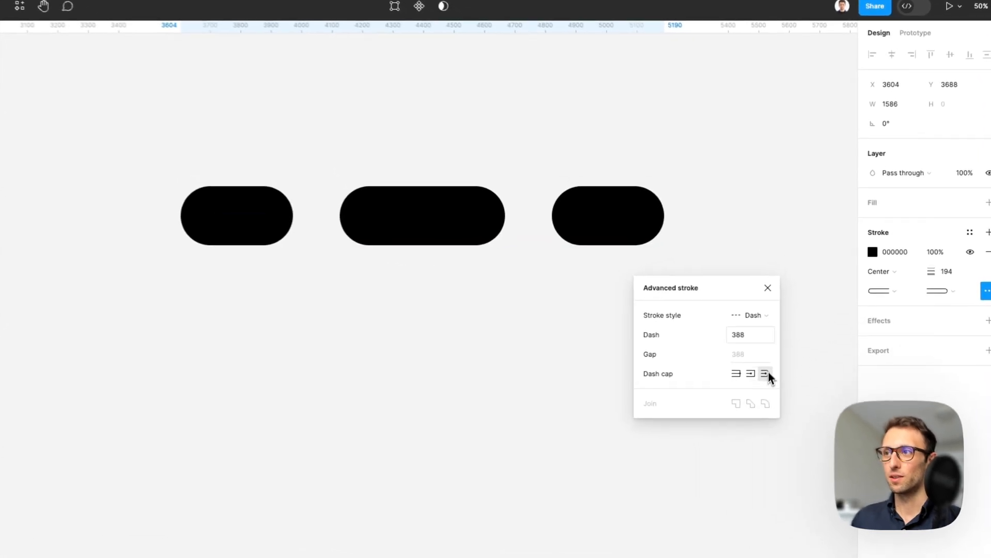
Set the stroke to 0047FF and make it a linear gradient fading to transparent
left_click(872, 253)
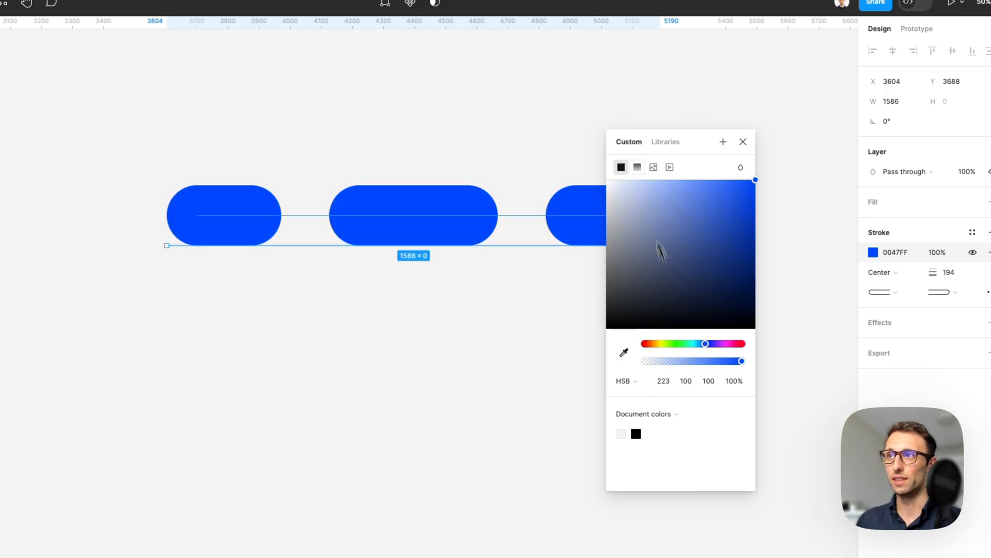
left_click(637, 166)
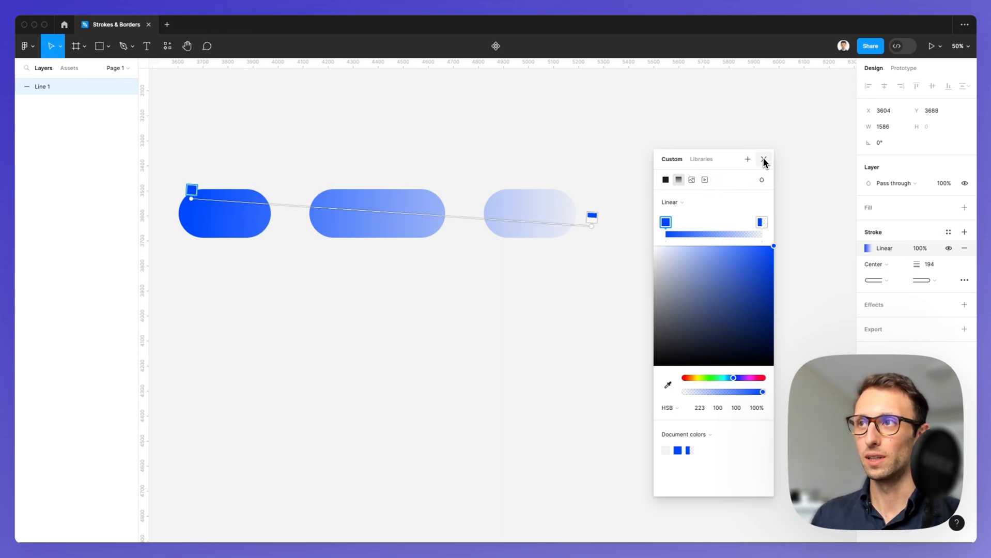
Close the colour picker, leaving the rounded blue gradient dashed line
left_click(763, 158)
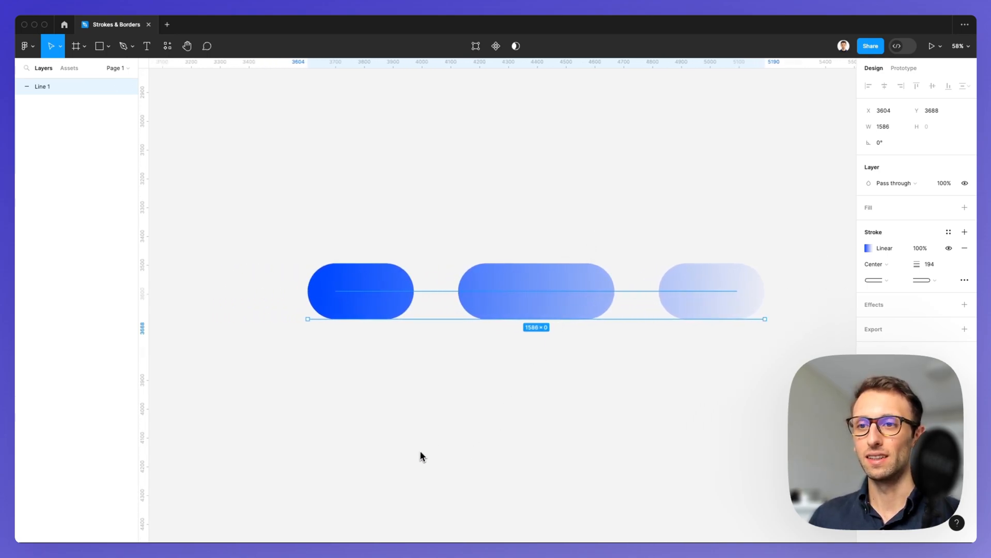
mouse_move(417, 461)
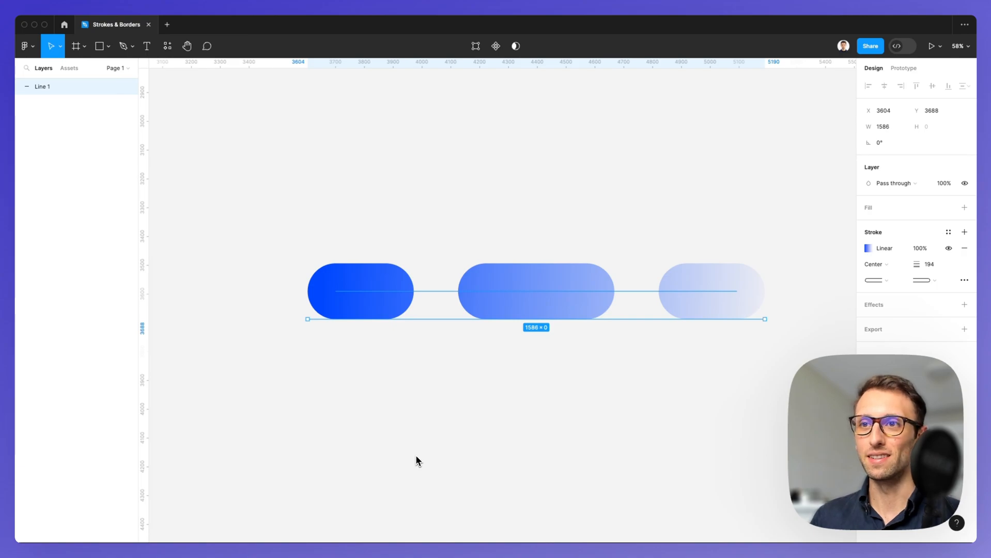